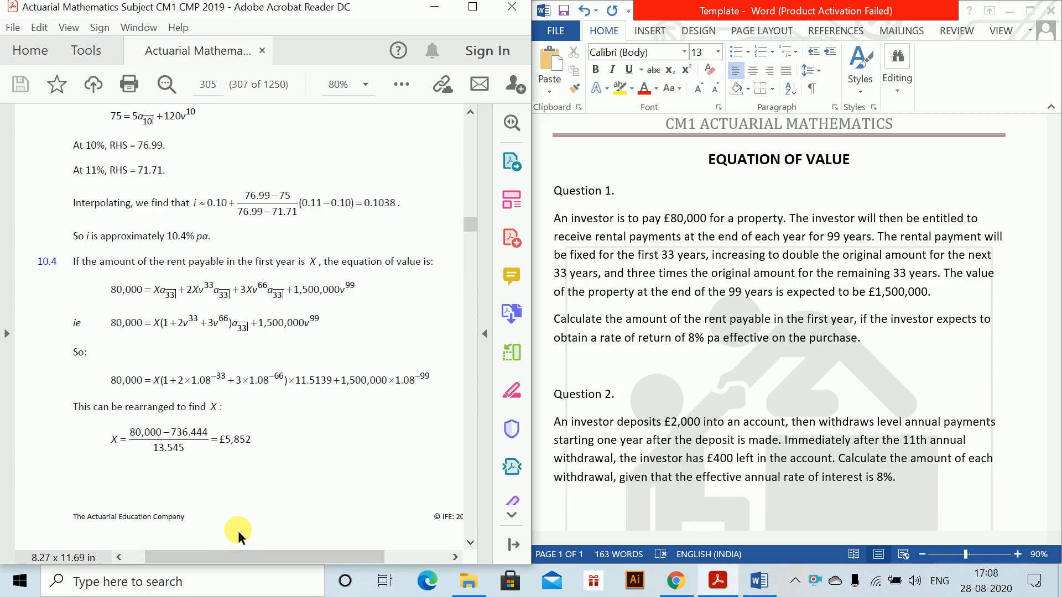
pyautogui.moveTo(332, 376)
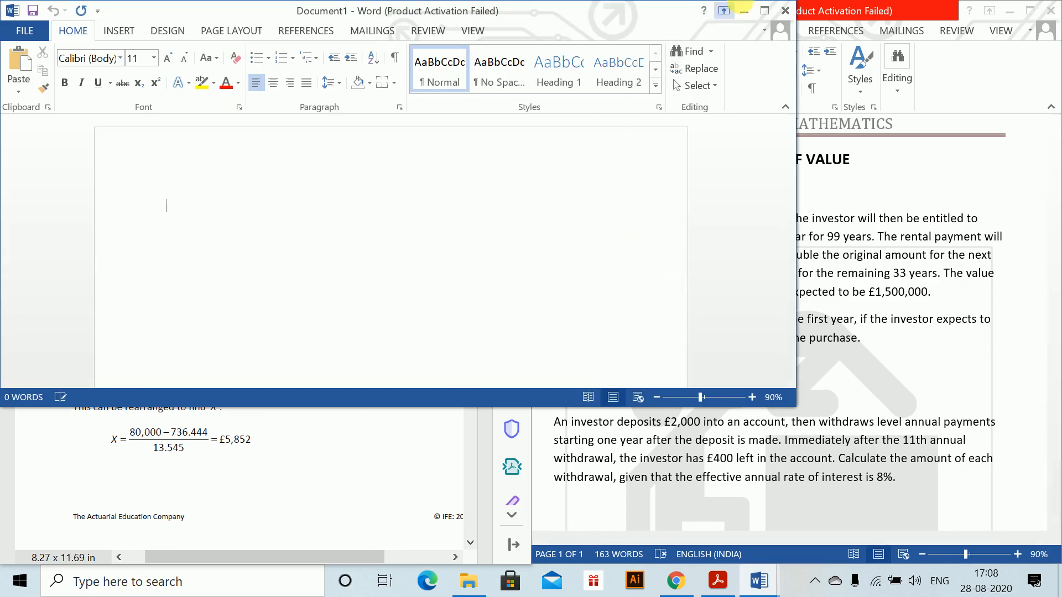
# Dock the document beside the PDF, set font size 14, and type 'Question 1.'
pyautogui.click(764, 10)
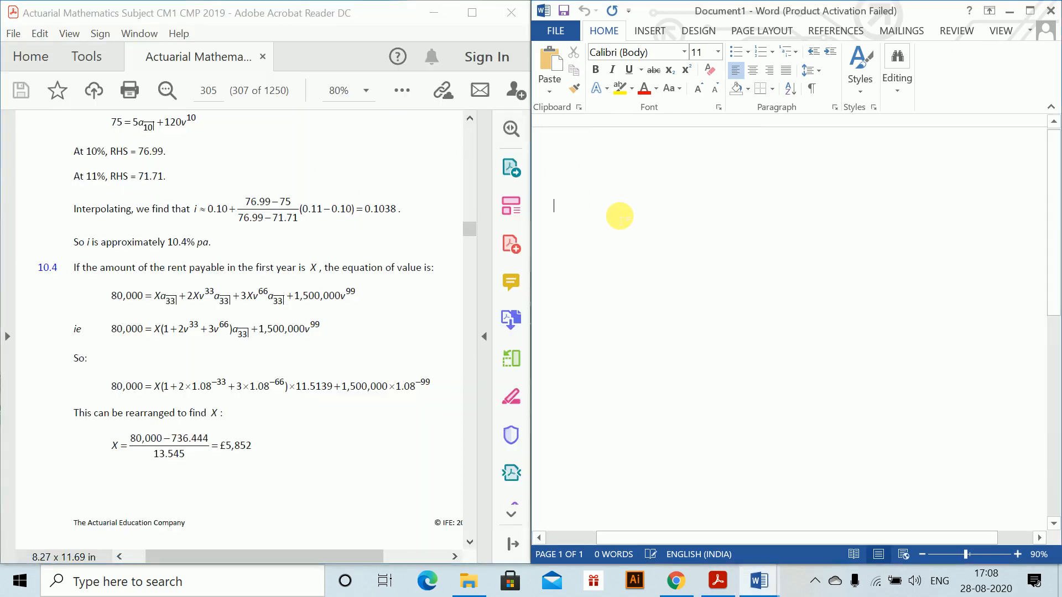
pyautogui.click(700, 52)
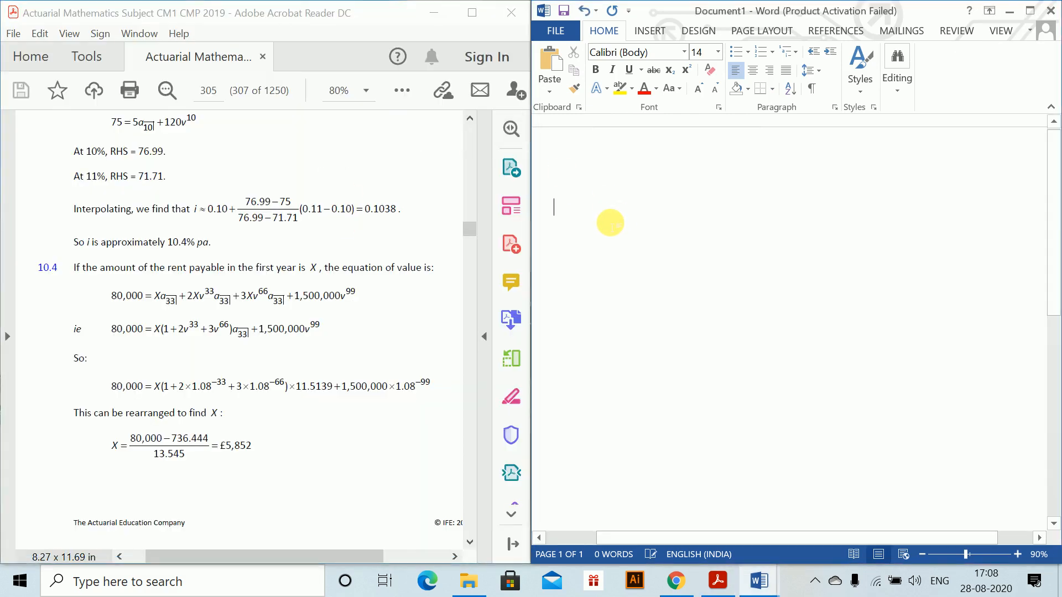
pyautogui.write('Questi')
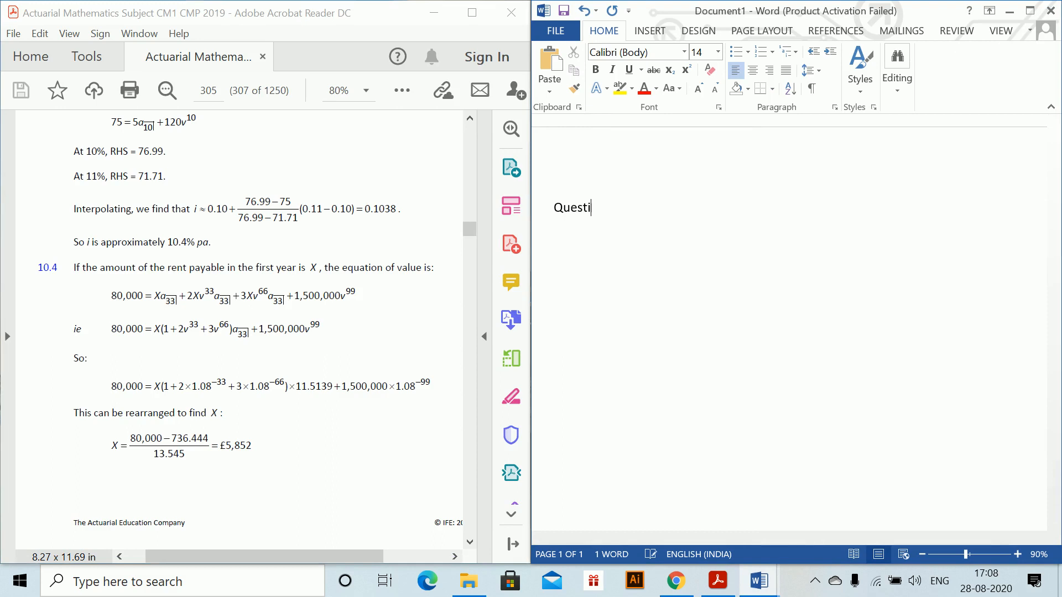
pyautogui.write('on 1.')
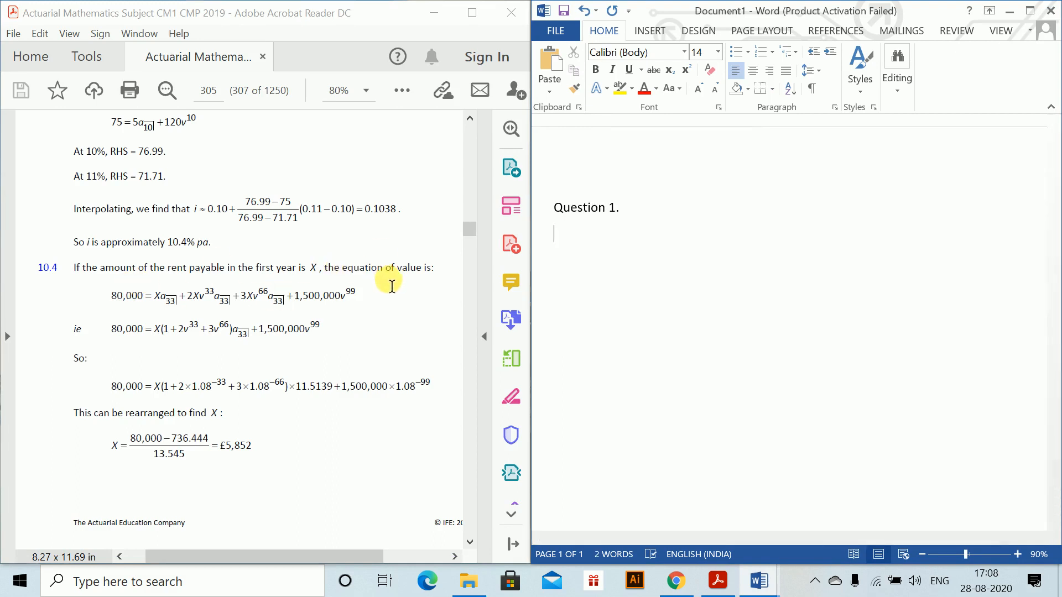
# Write that the amount of rent is X and introduce the Equation of Value
pyautogui.write('The eq')
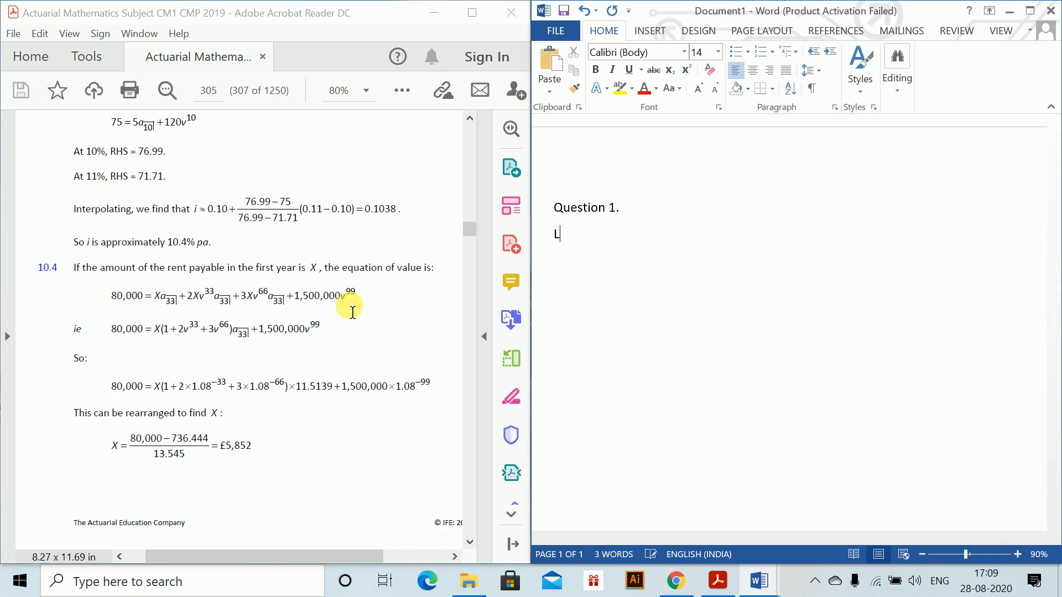
pyautogui.write('et the amo')
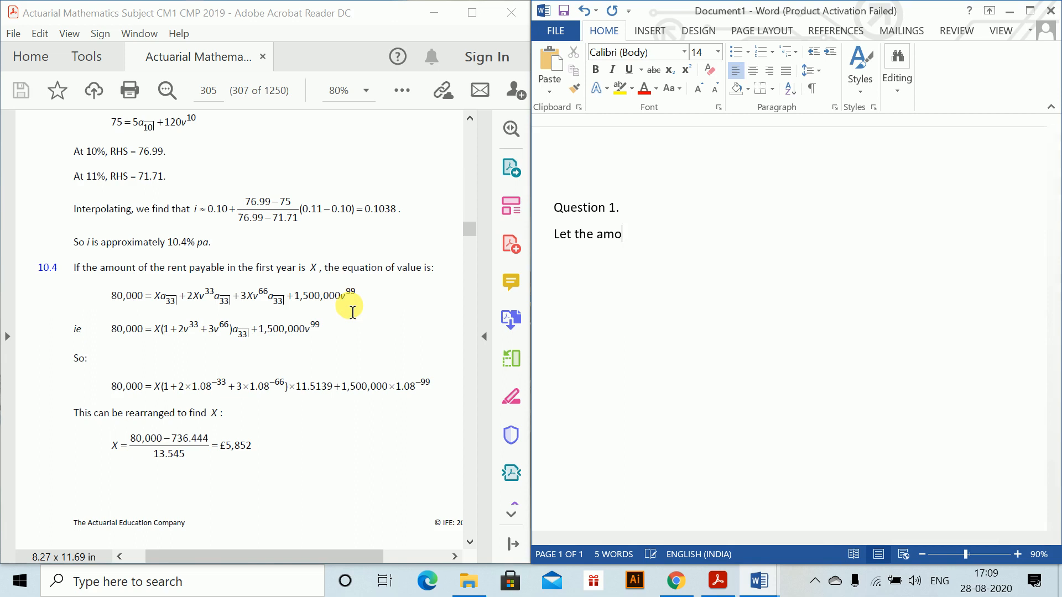
pyautogui.write('unt of rent')
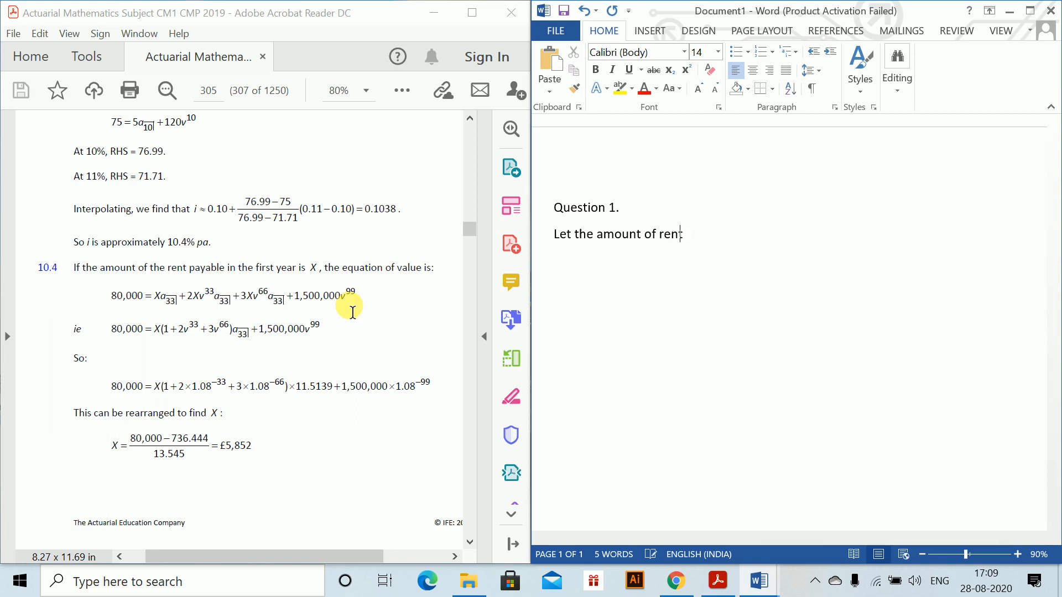
pyautogui.write('be X')
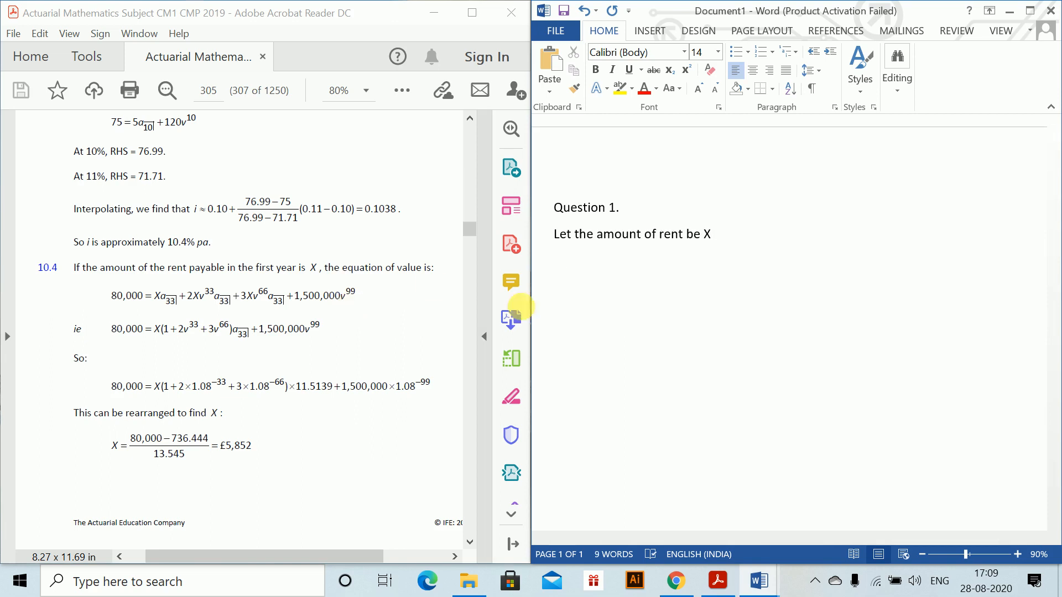
pyautogui.write('Therefore')
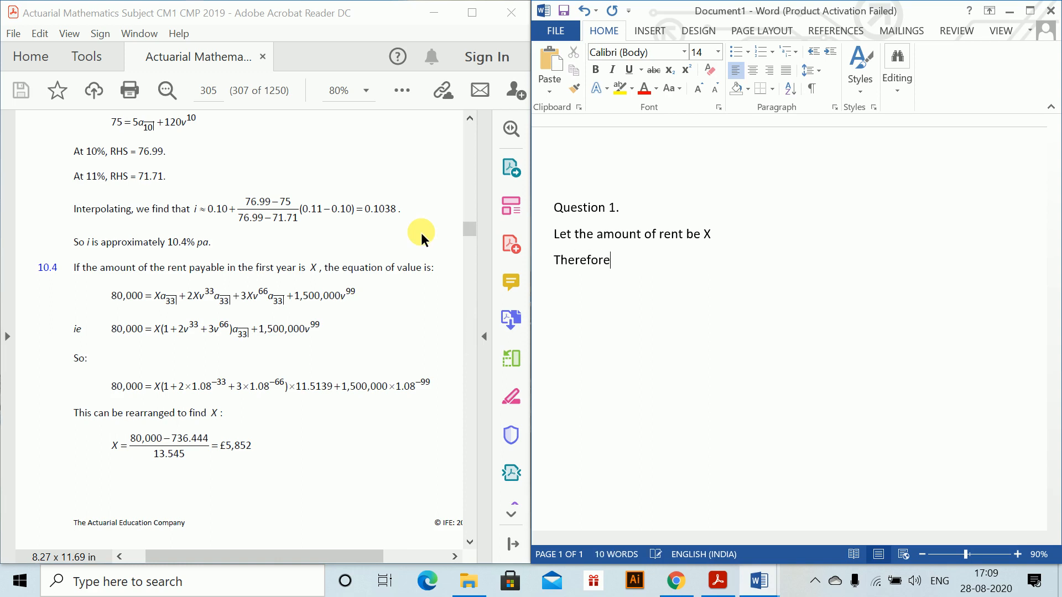
pyautogui.write('Equat')
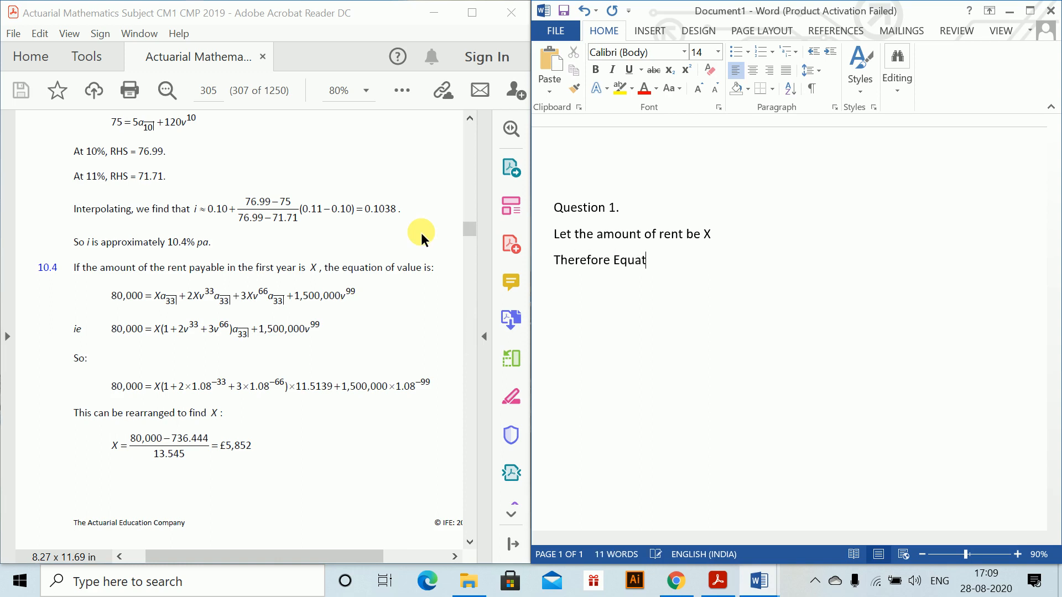
pyautogui.write('ion of Value:')
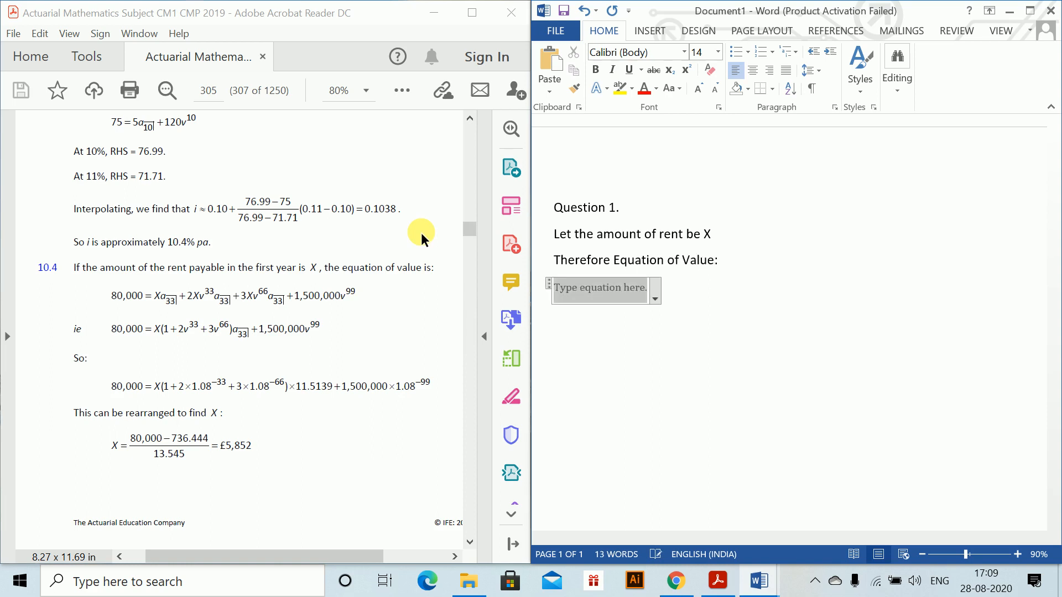
# Type 80000 = Xa33 + 2Xv^33a33 in the equation
pyautogui.write('80000')
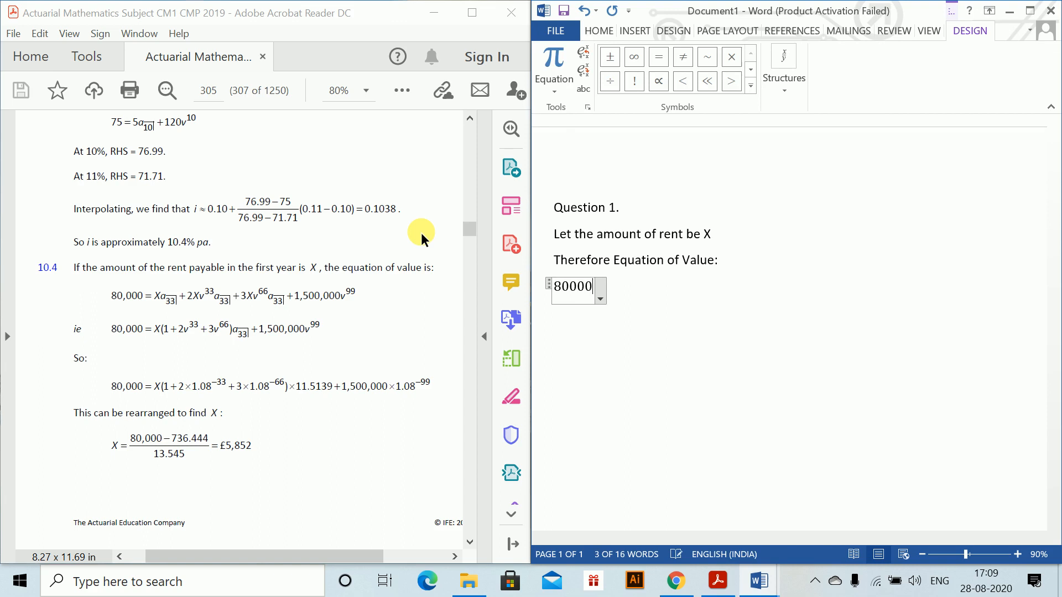
pyautogui.write('=')
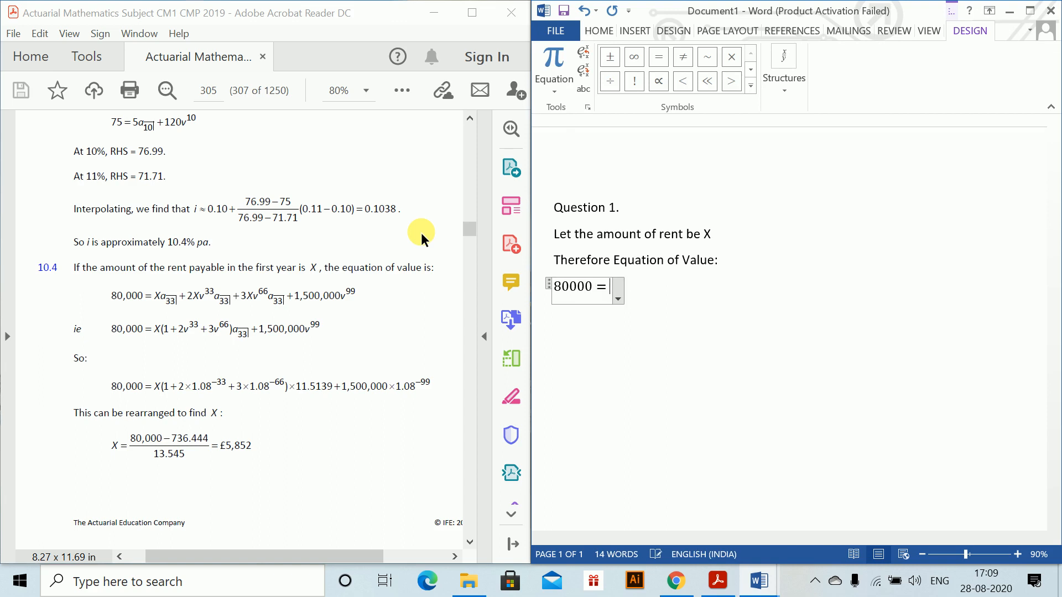
pyautogui.write('Xa_n')
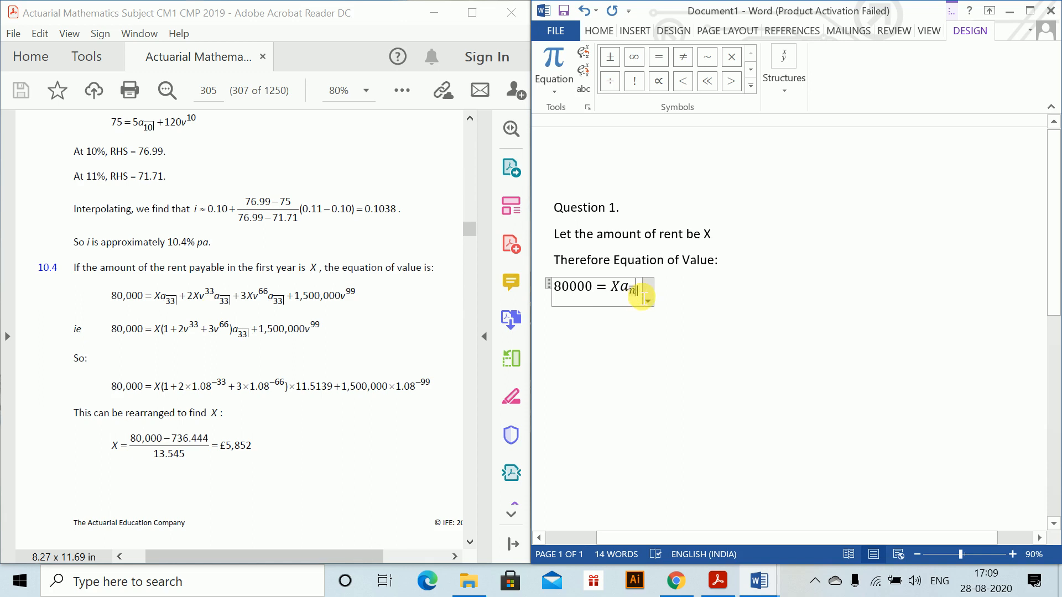
pyautogui.write('33')
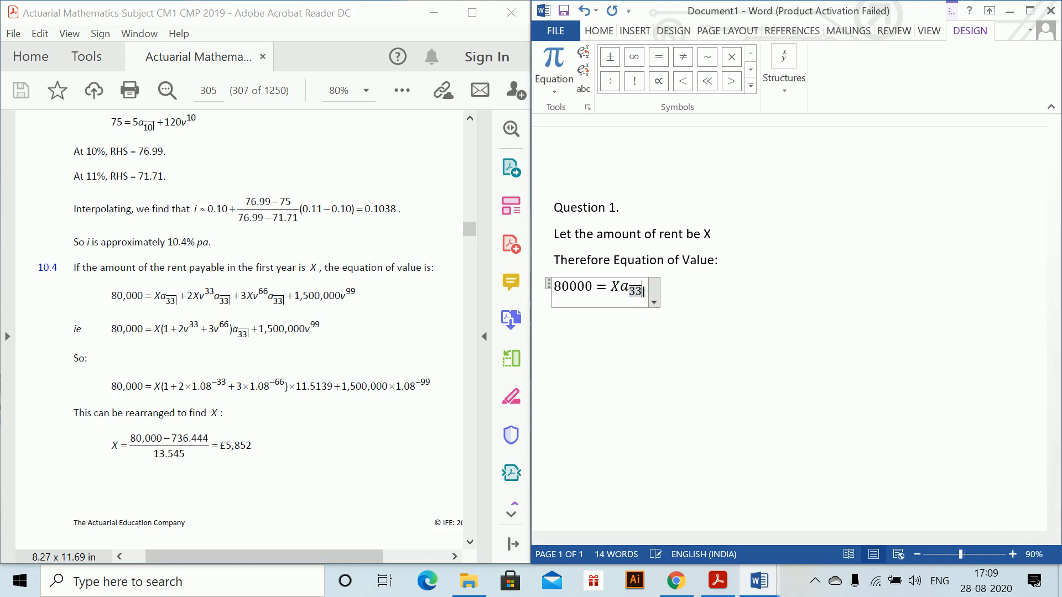
pyautogui.write('+')
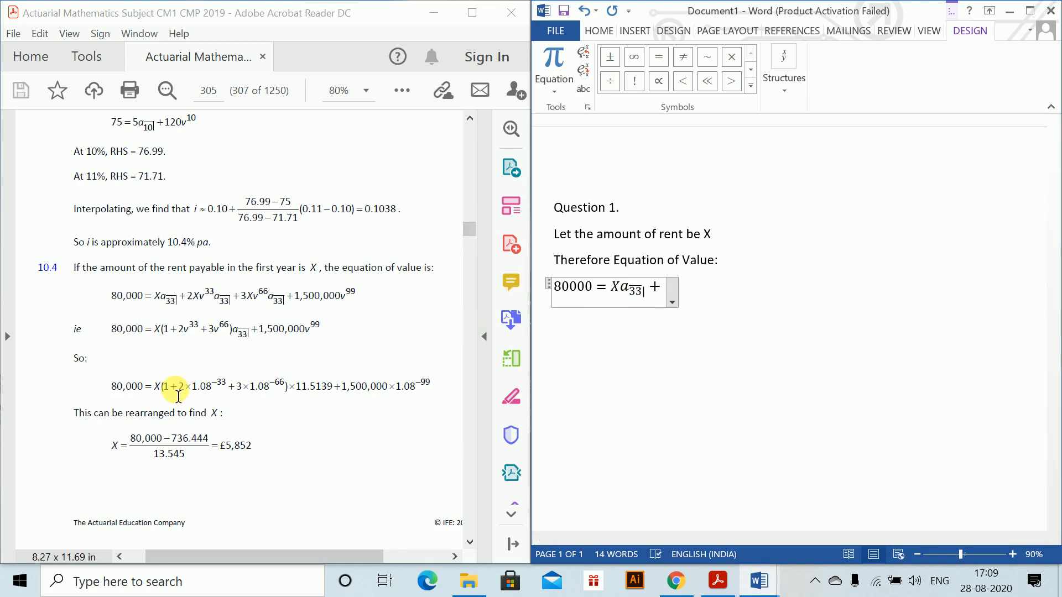
pyautogui.write('+ 2xv^')
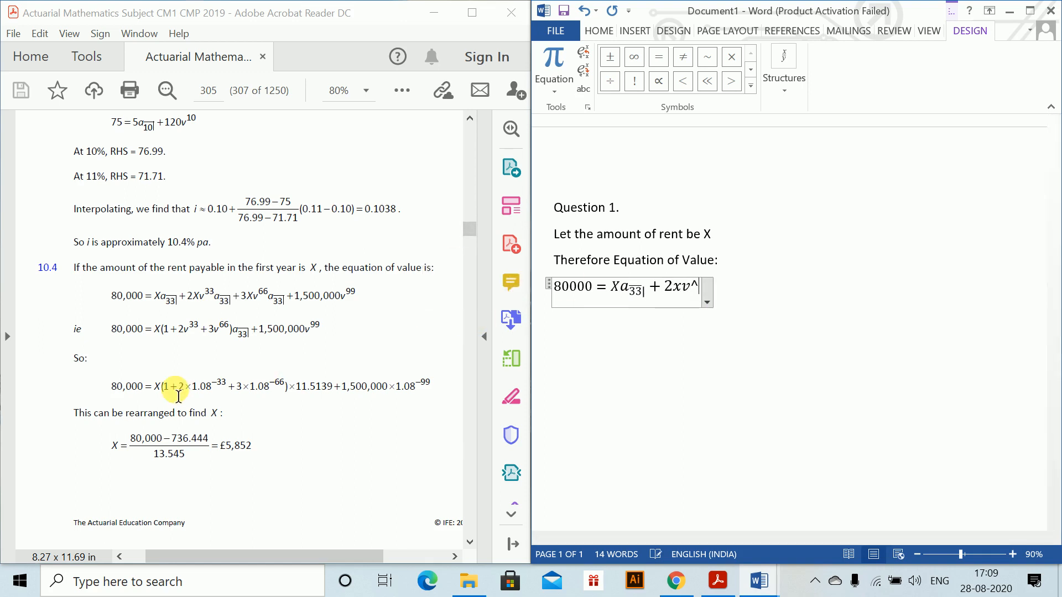
pyautogui.write('33a33|')
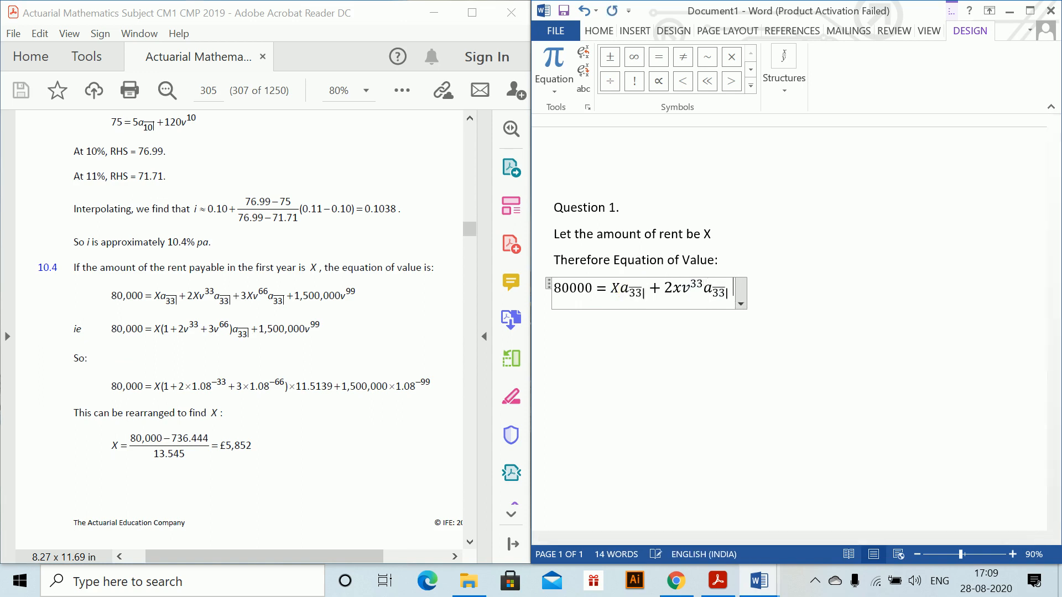
# Add the 3Xv^66a33 and 1500000v^99 terms to the equation
pyautogui.write('+')
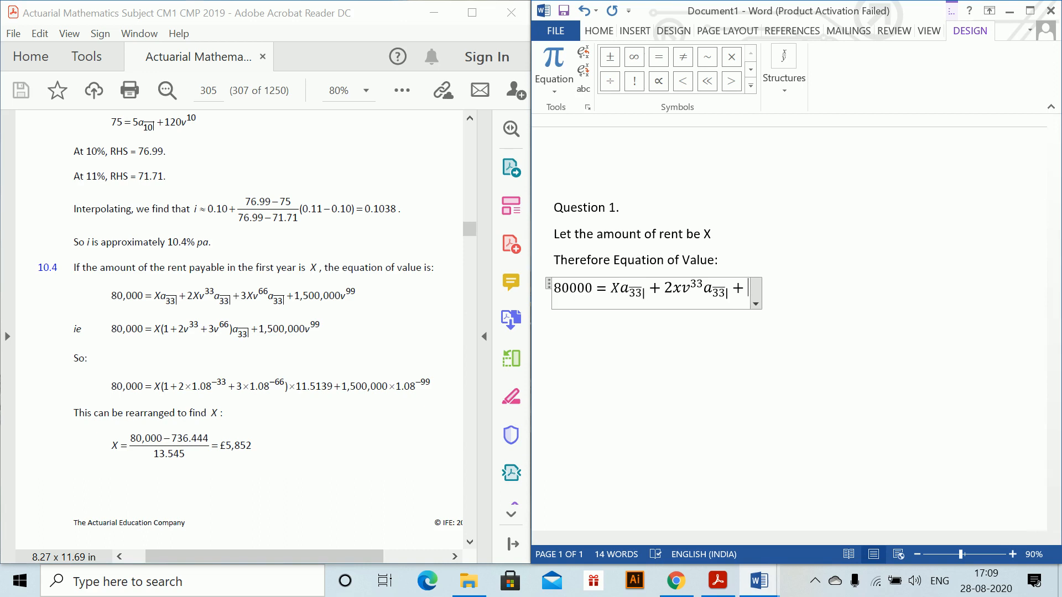
pyautogui.write('3X')
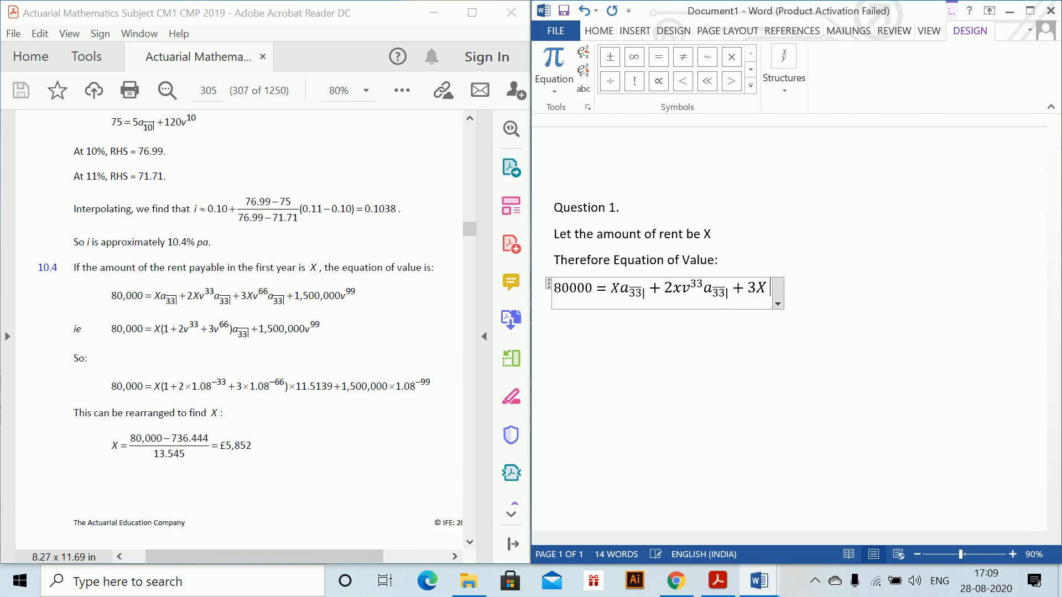
pyautogui.write('v^')
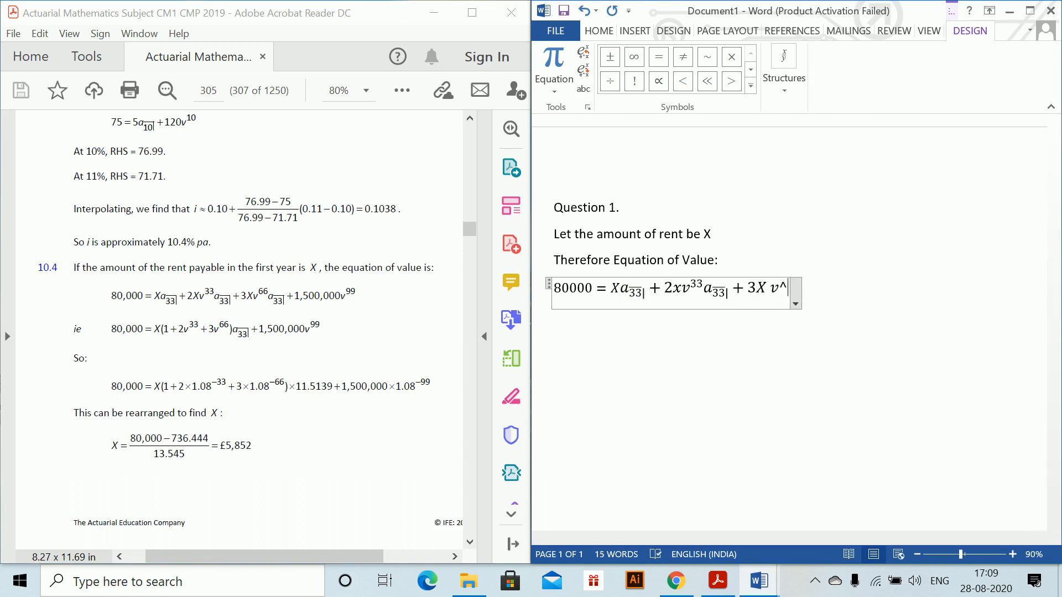
pyautogui.write('66a33|')
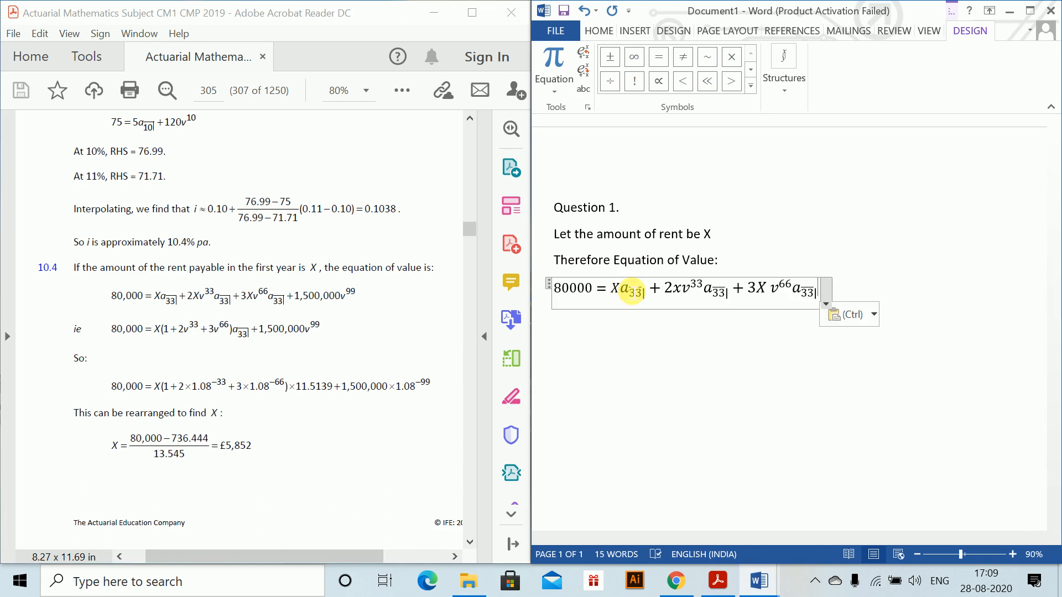
pyautogui.click(603, 30)
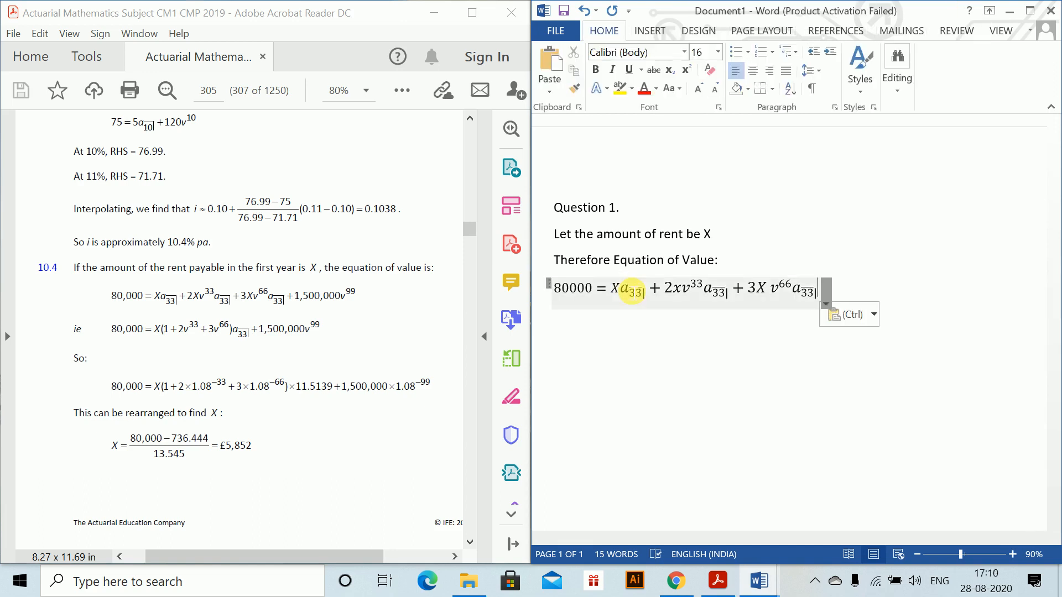
pyautogui.write('+1')
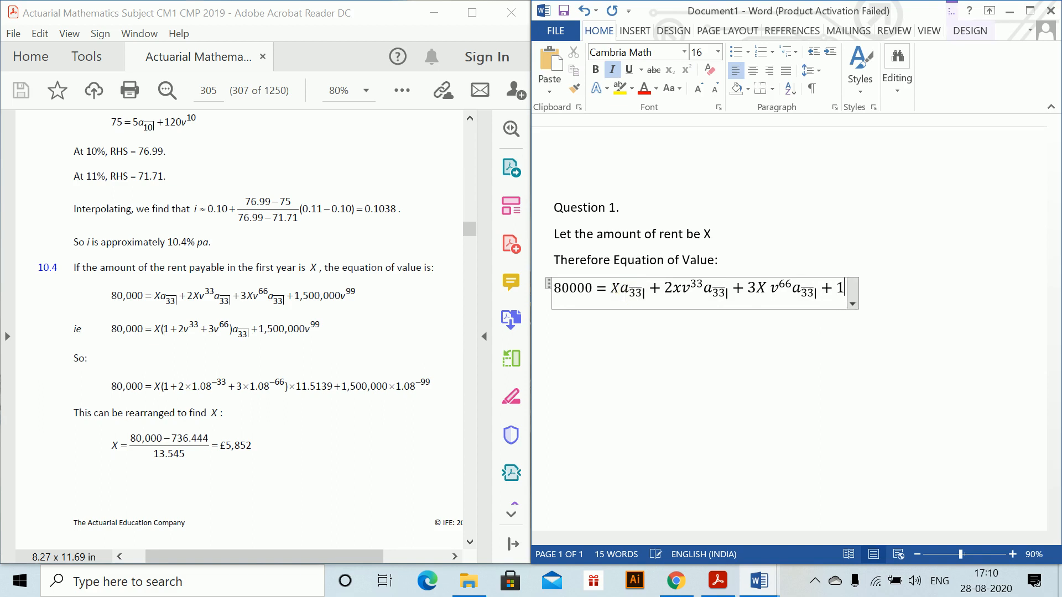
pyautogui.write('1500000')
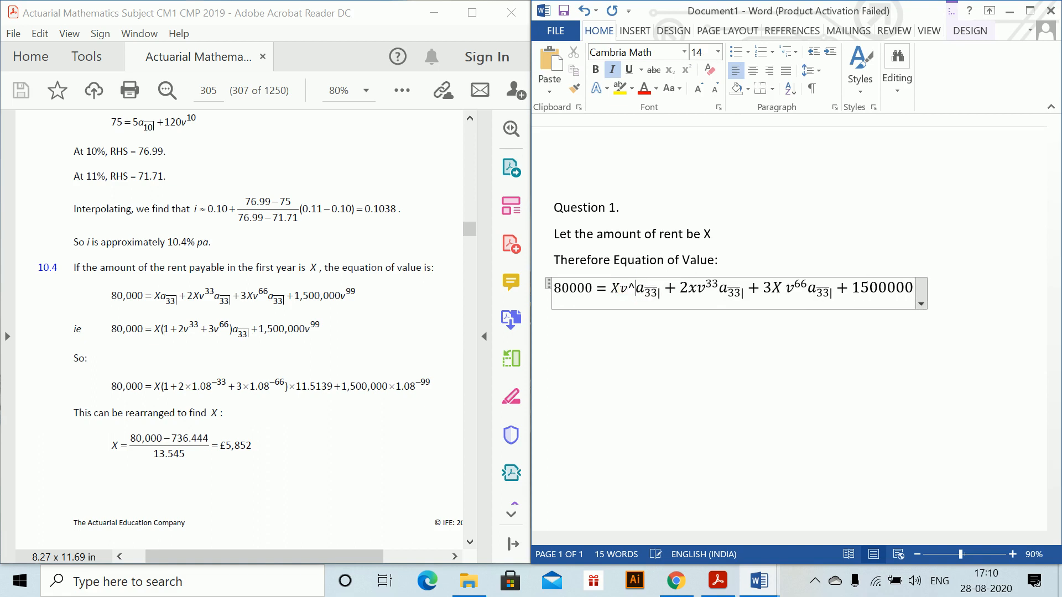
pyautogui.write('99')
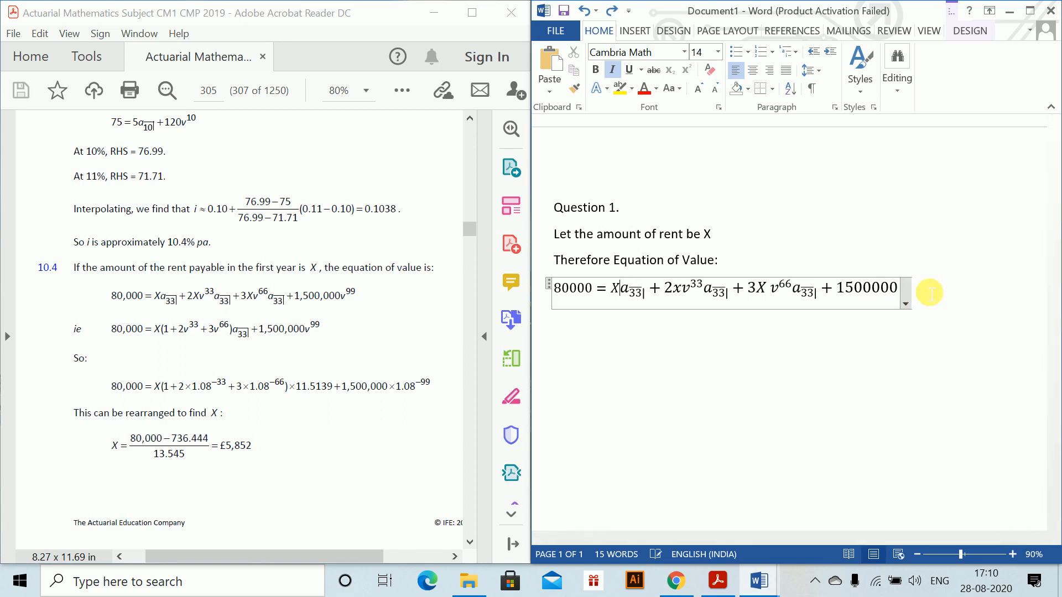
pyautogui.write('v^')
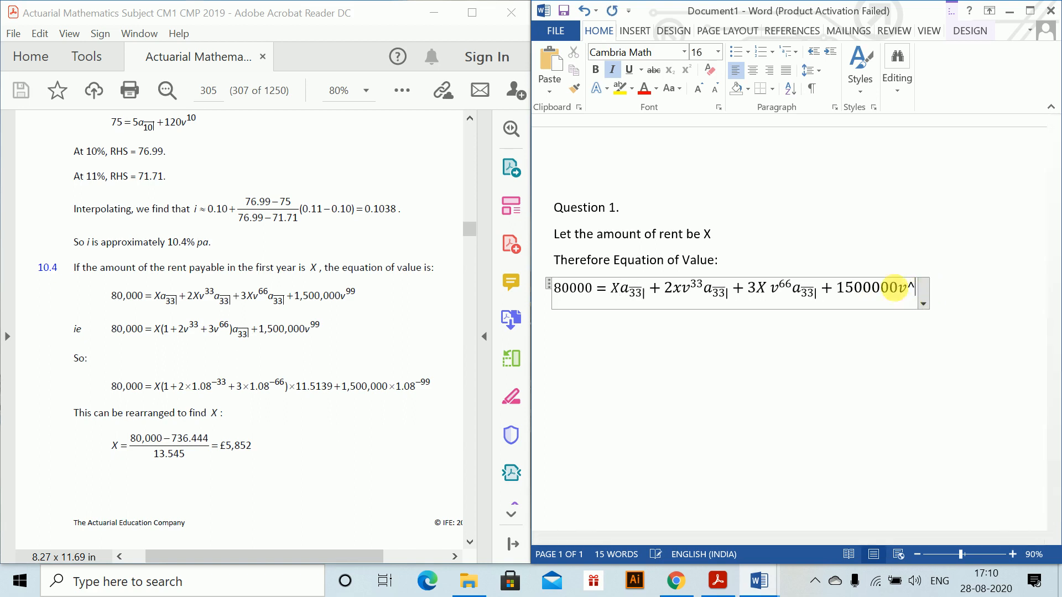
pyautogui.write('99')
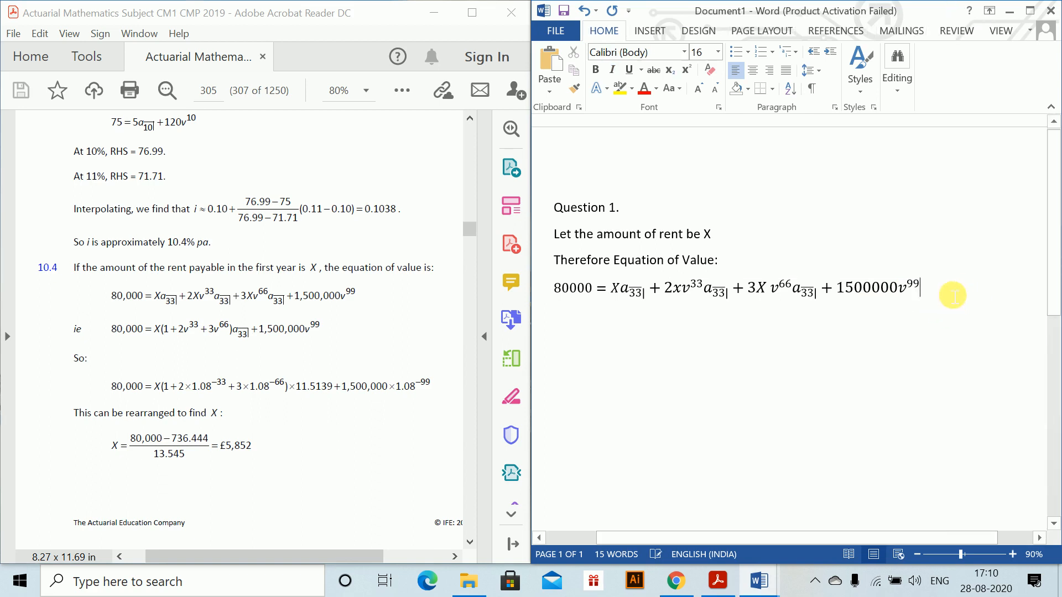
# Type the factorised form 80000 = X(1 + 2v^33 + 3v^66)a33 + 1500000v^99
pyautogui.write('=')
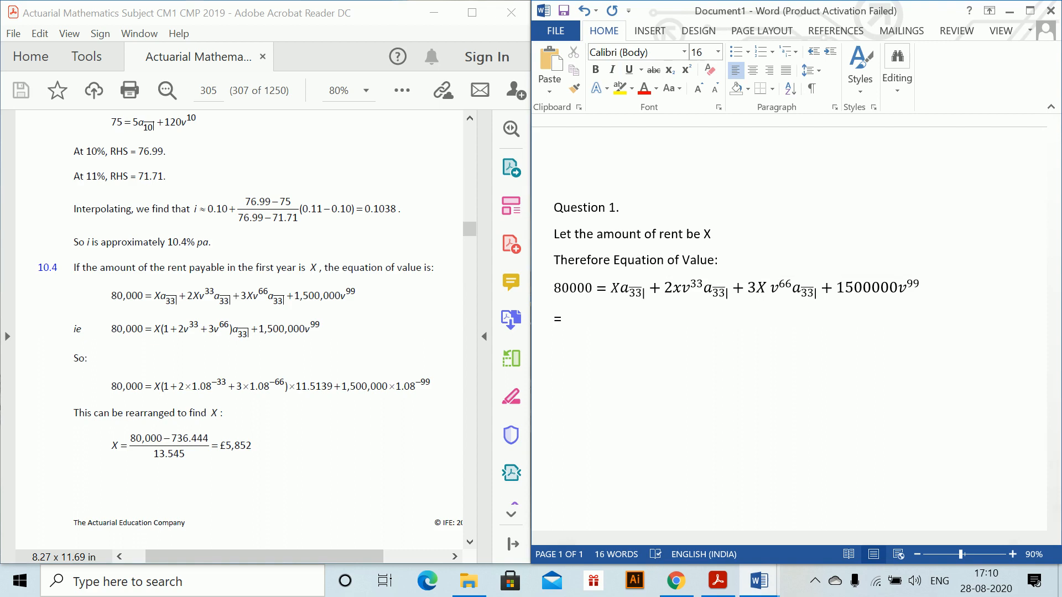
pyautogui.write('8')
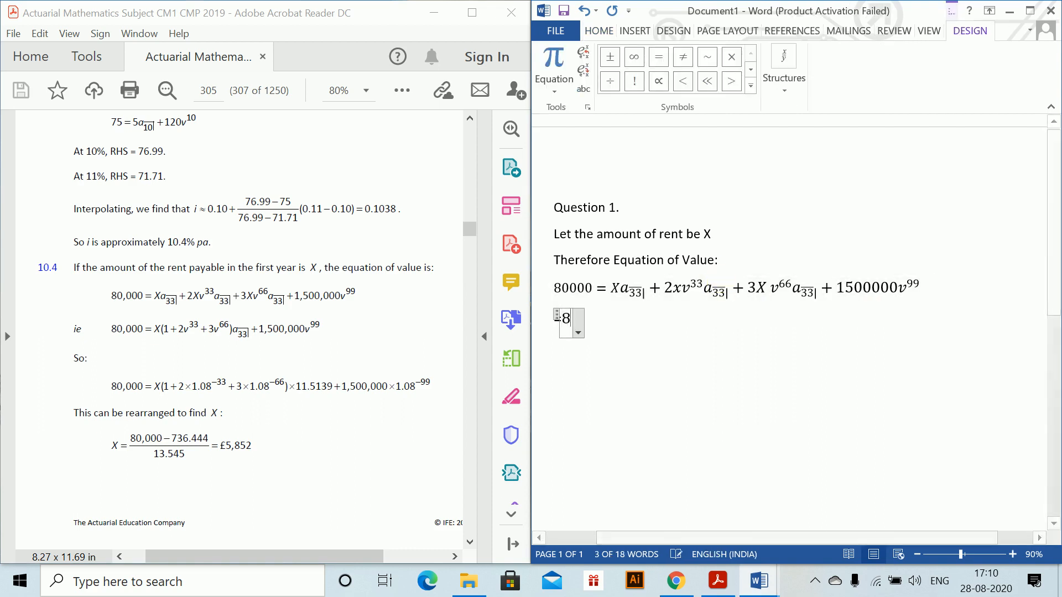
pyautogui.write('0000')
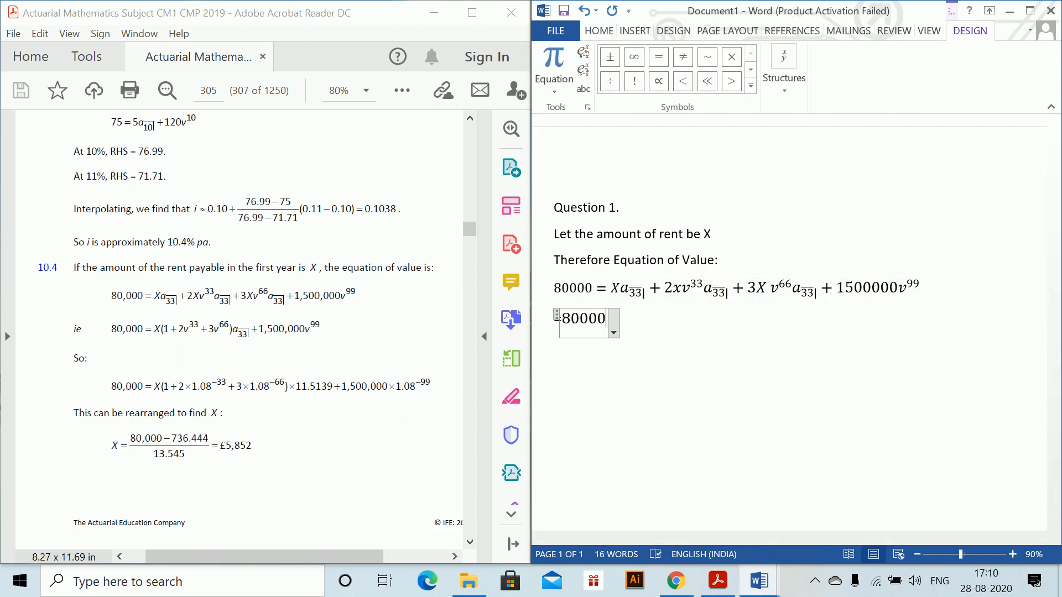
pyautogui.write('= X')
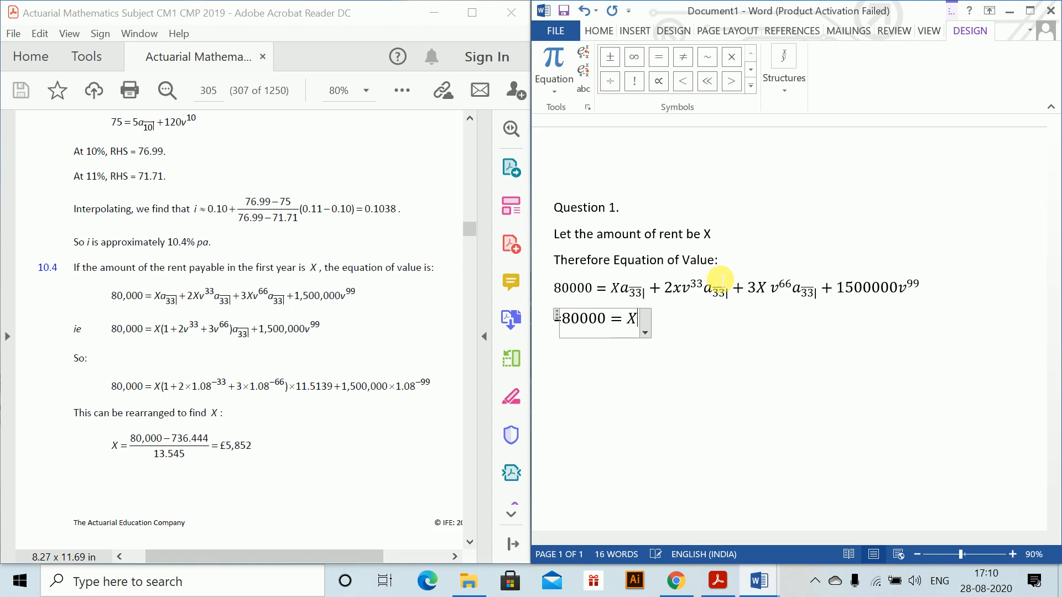
pyautogui.write('(1 +')
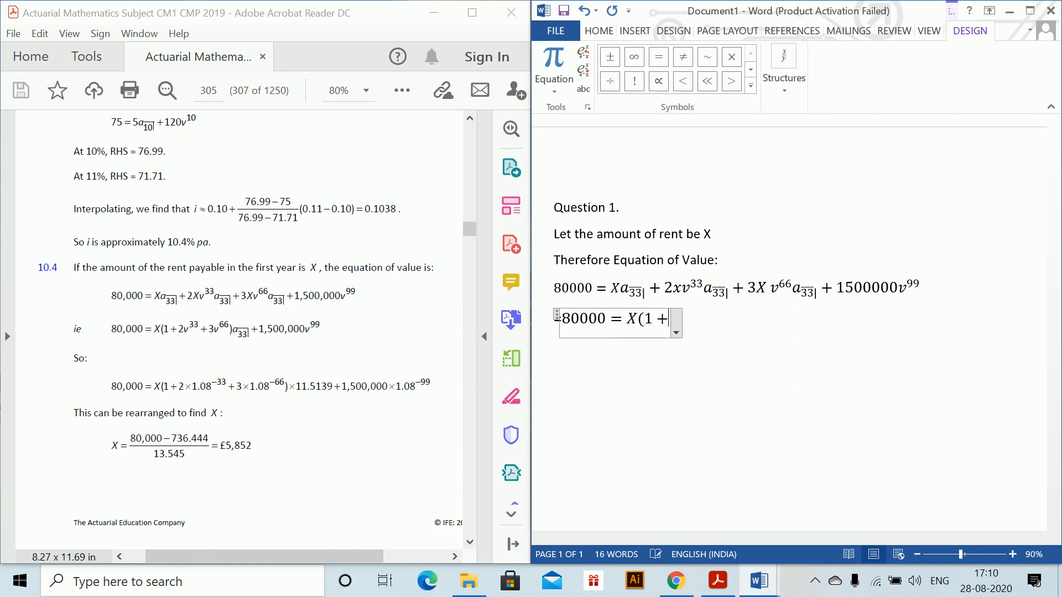
pyautogui.write('2v')
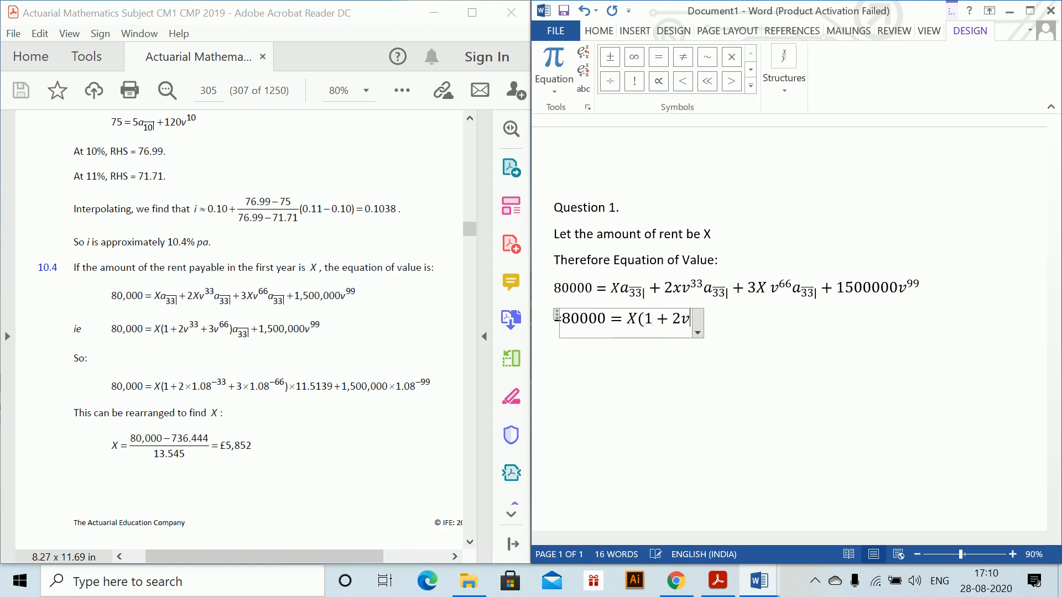
pyautogui.write('33')
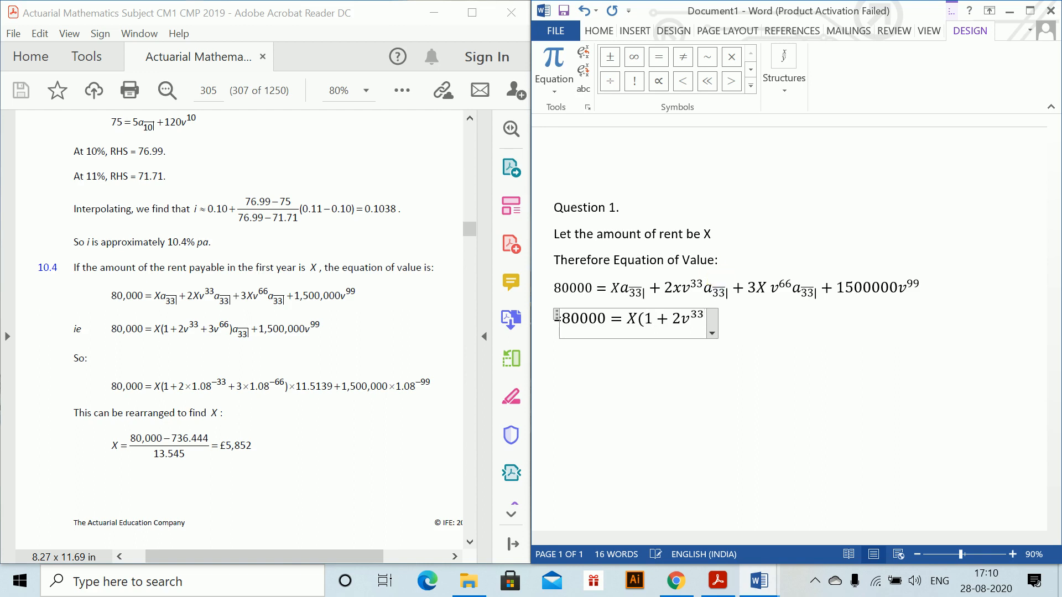
pyautogui.write('+ 3v^')
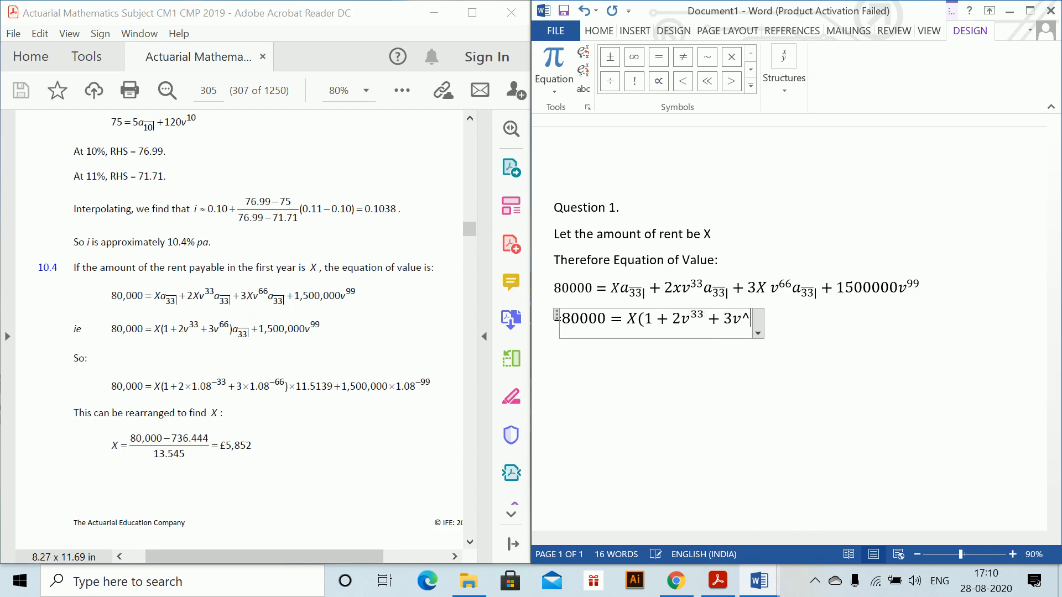
pyautogui.write('66)')
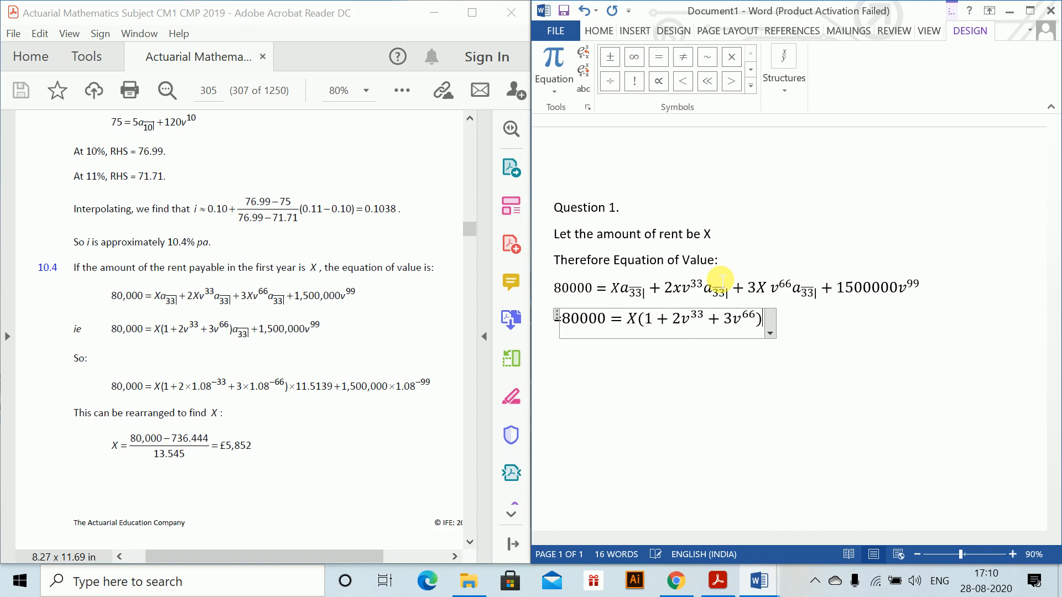
pyautogui.press('ctrl+v')
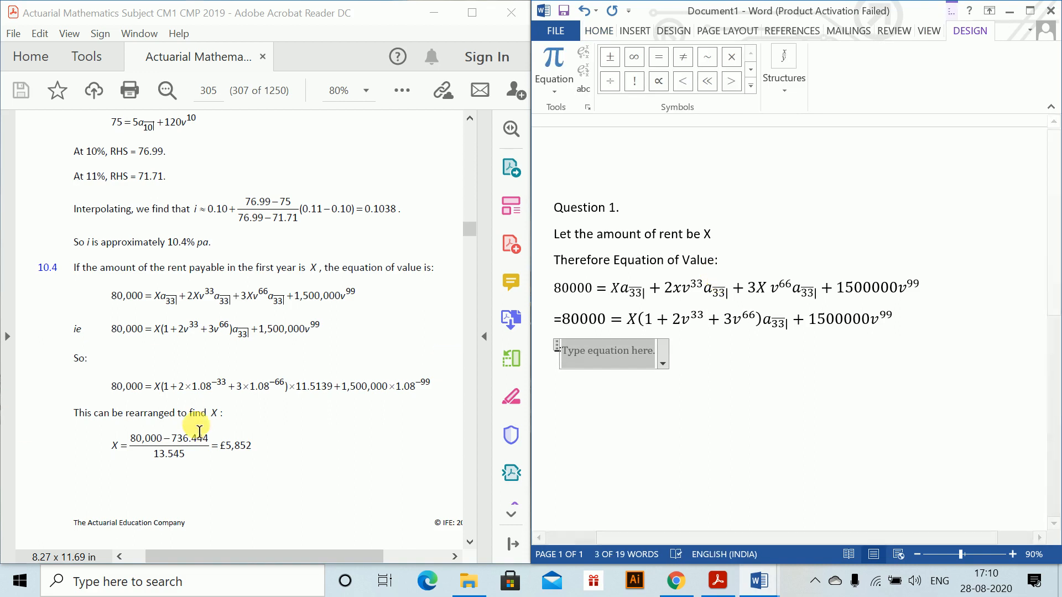
# Type 80000 = X(1 + 2*1.08^-33 + 3*1.08^-66) in the new equation
pyautogui.write('80000')
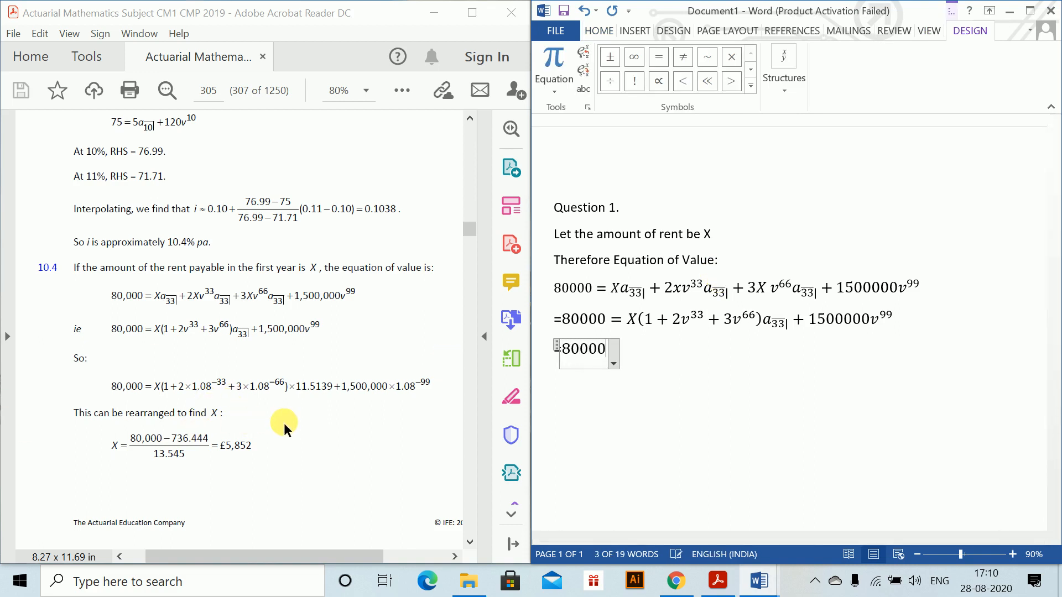
pyautogui.write('=')
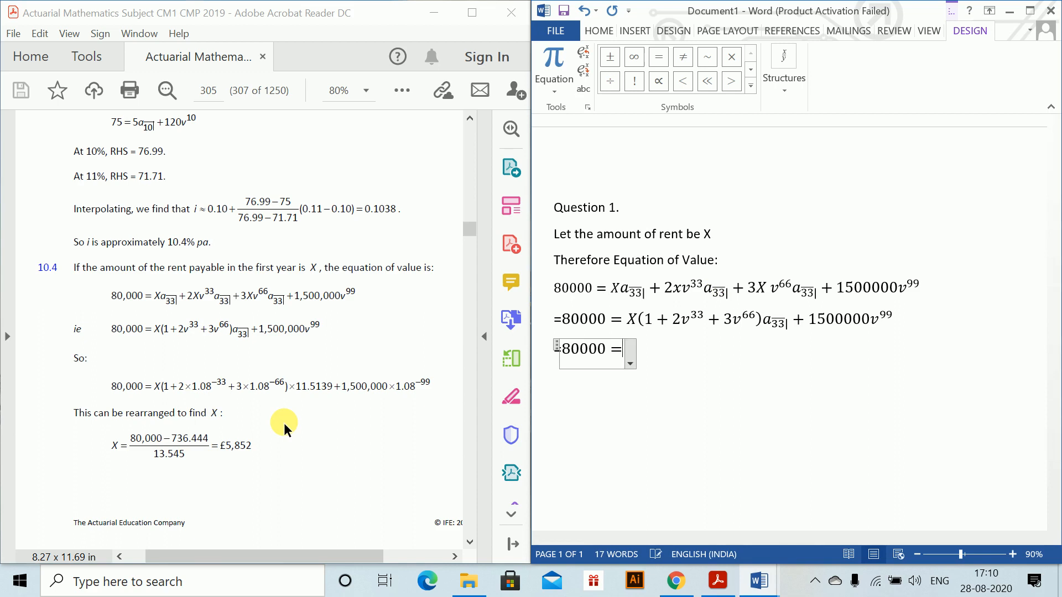
pyautogui.write('X(1 + 2')
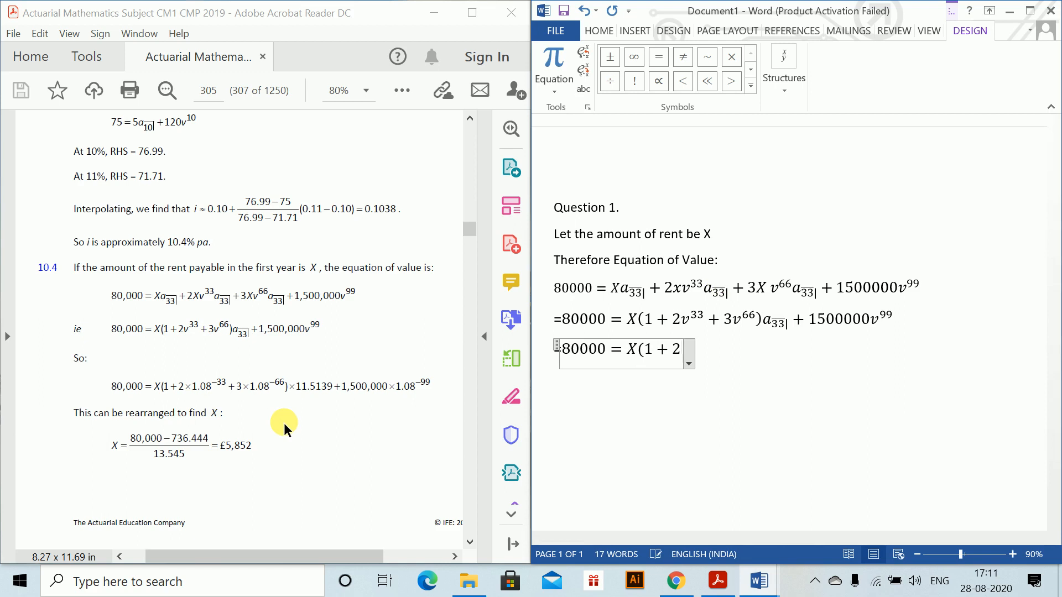
pyautogui.write('*')
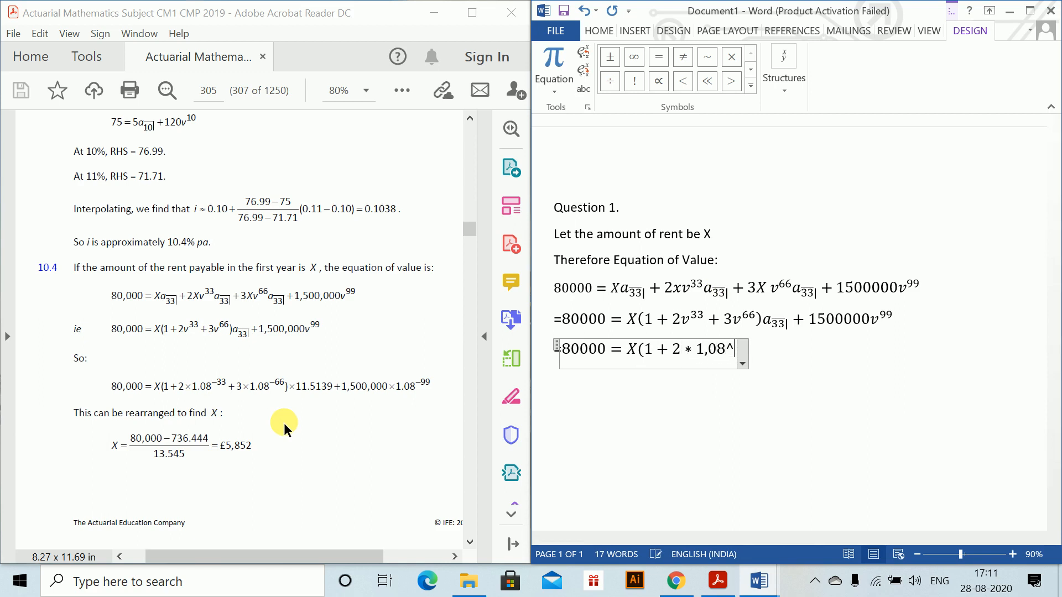
pyautogui.write('-33')
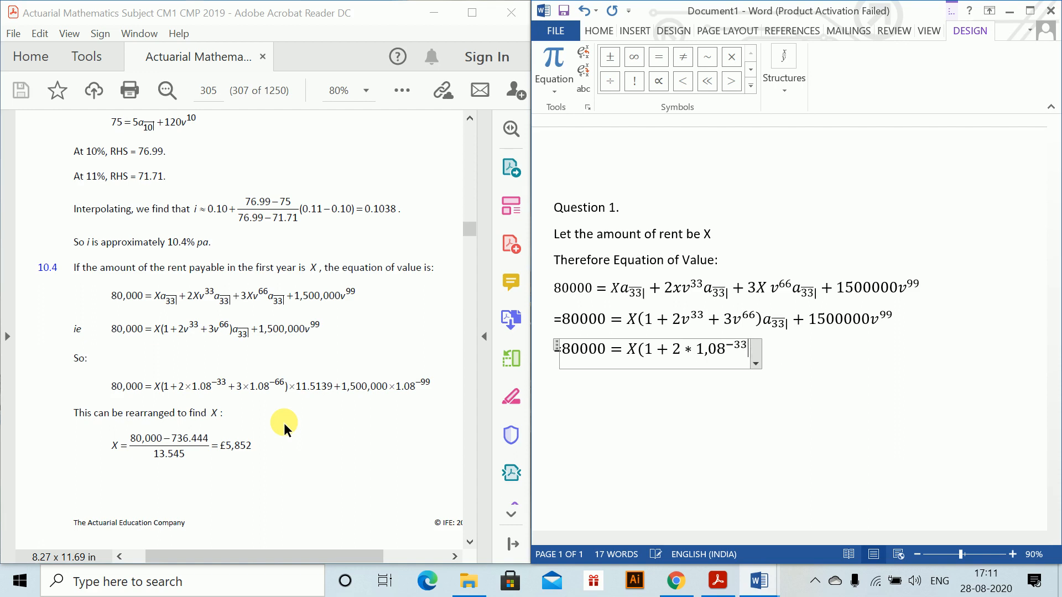
pyautogui.moveTo(376, 447)
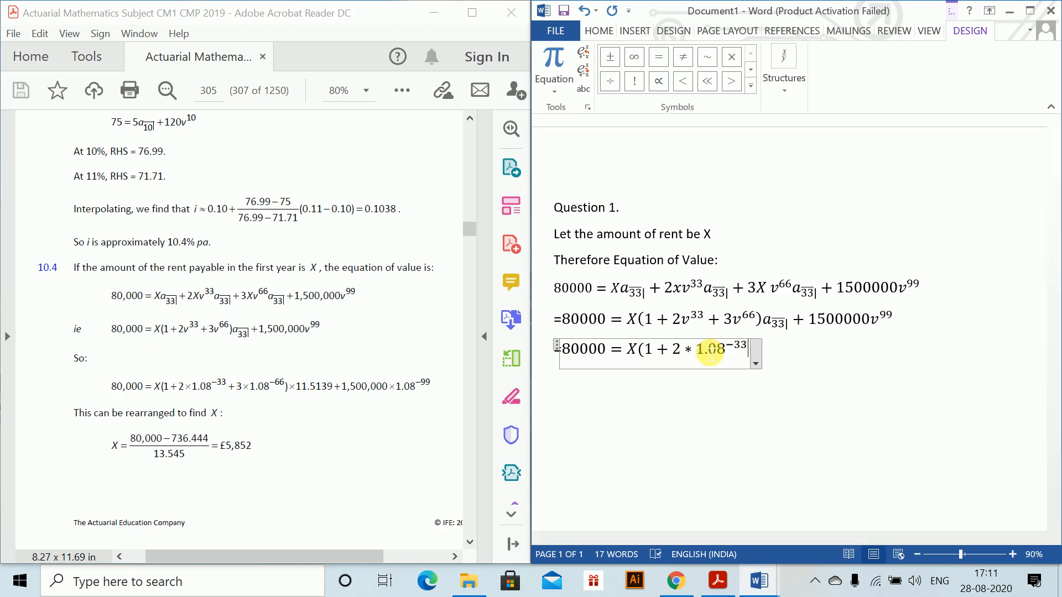
pyautogui.write('+')
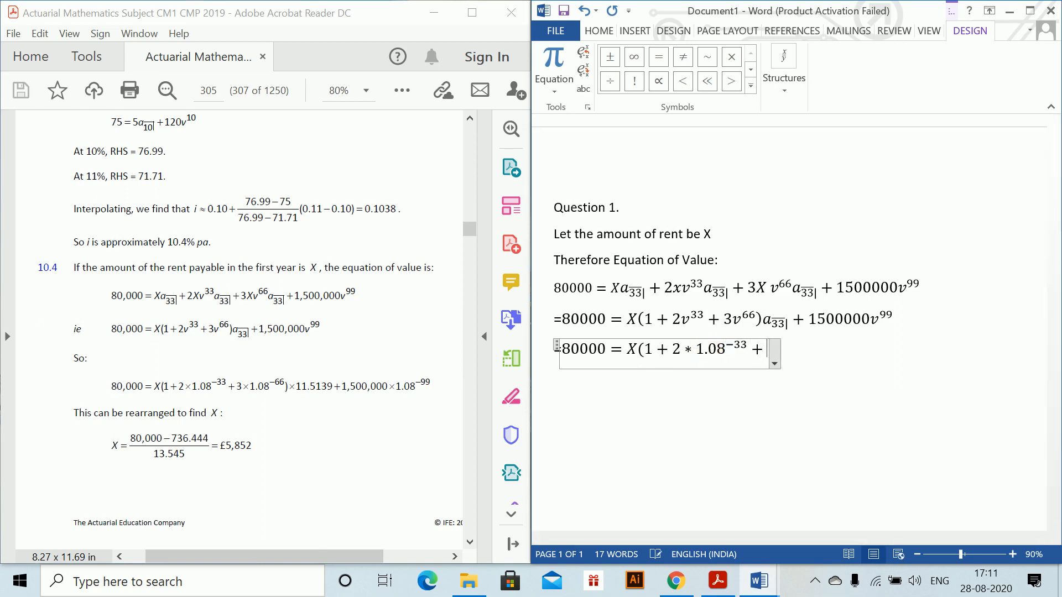
pyautogui.write('3 * 1.08)')
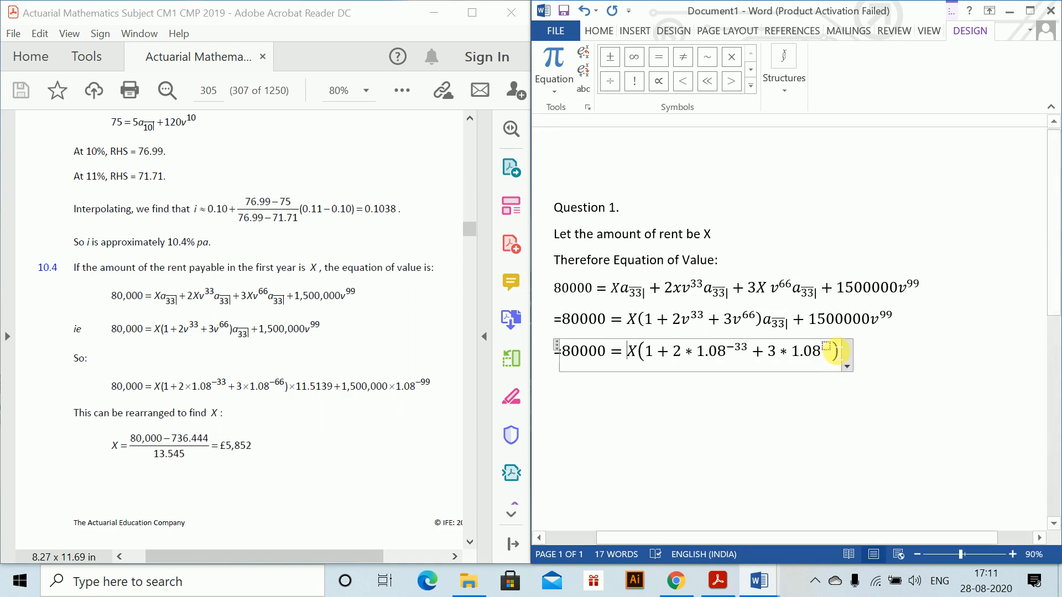
pyautogui.write('-66')
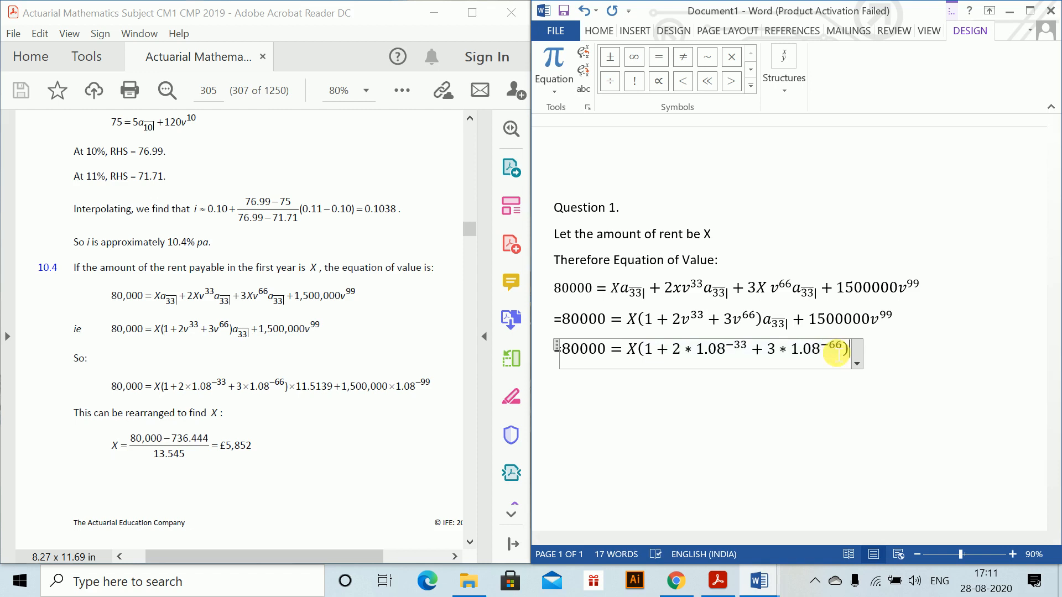
# Finish the numeric equation with *11.5139 + 1500000*(1.08)^-99
pyautogui.write('*')
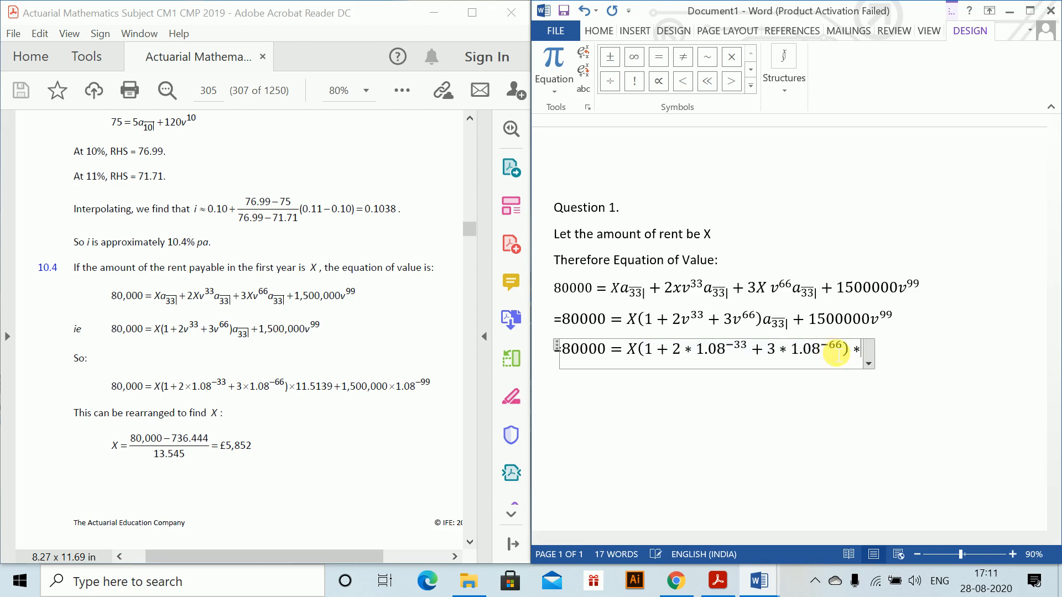
pyautogui.write('11.')
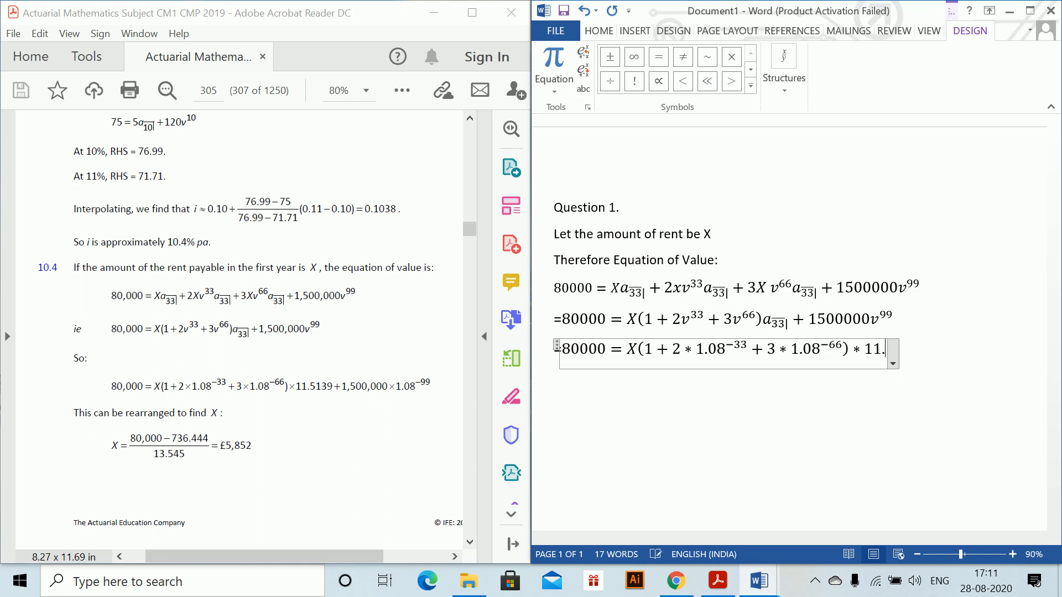
pyautogui.write('5139')
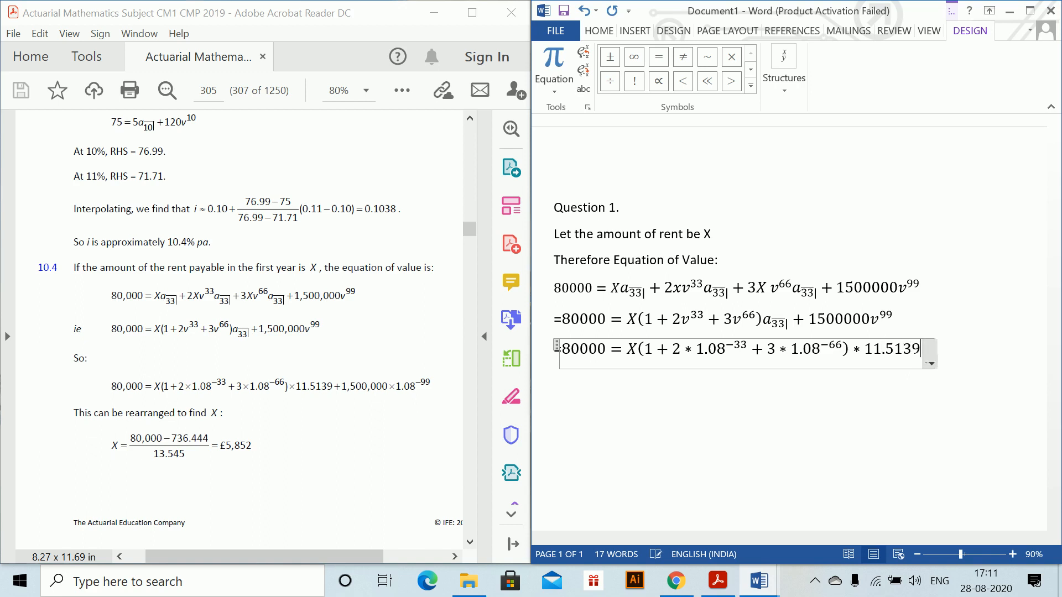
pyautogui.write('+ 1')
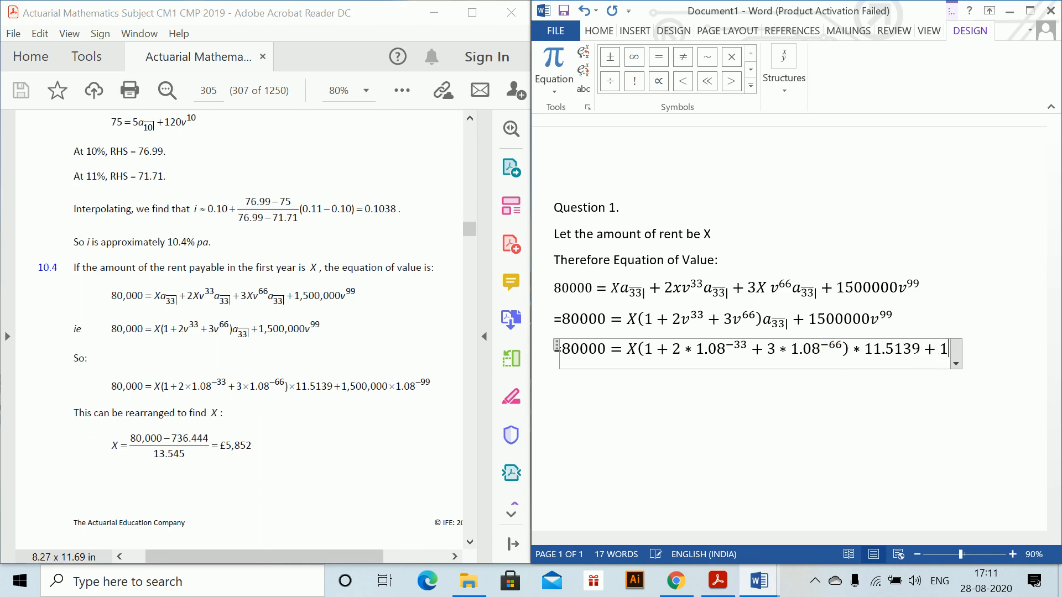
pyautogui.write('500000')
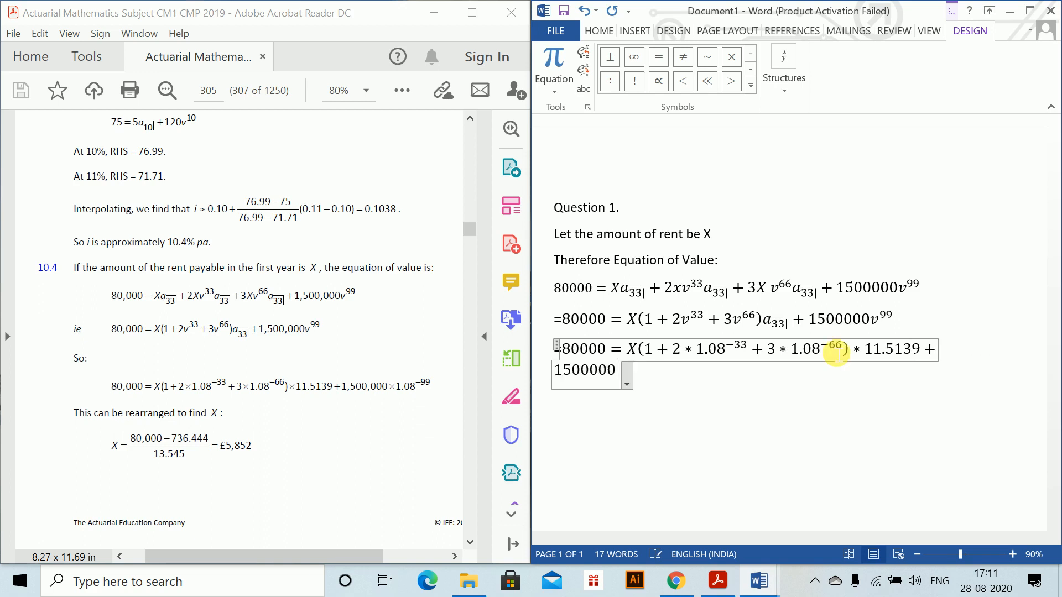
pyautogui.write('* (1.08)^')
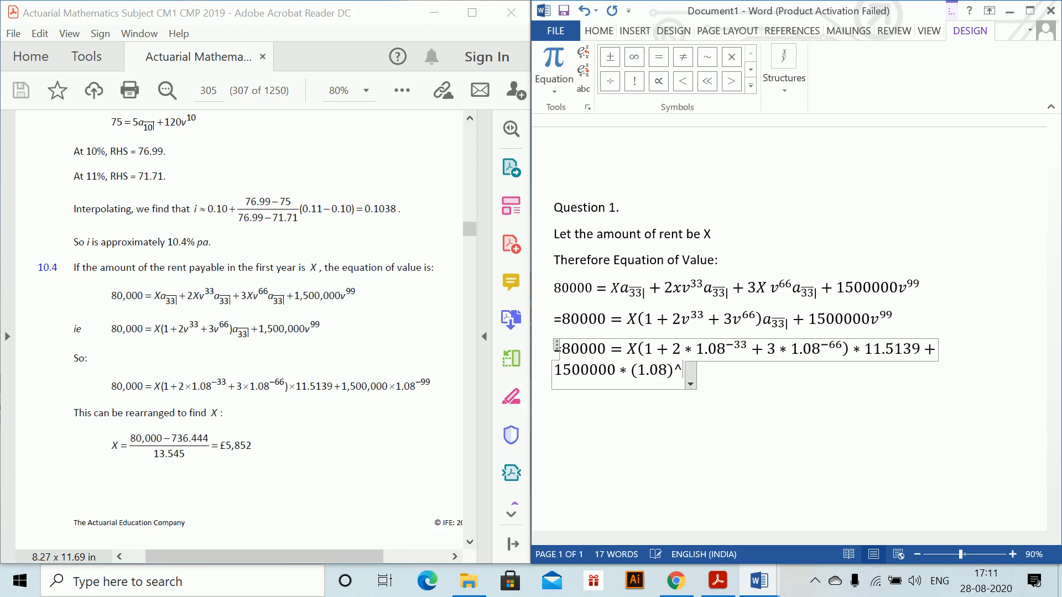
pyautogui.write('99')
pyautogui.write('X')
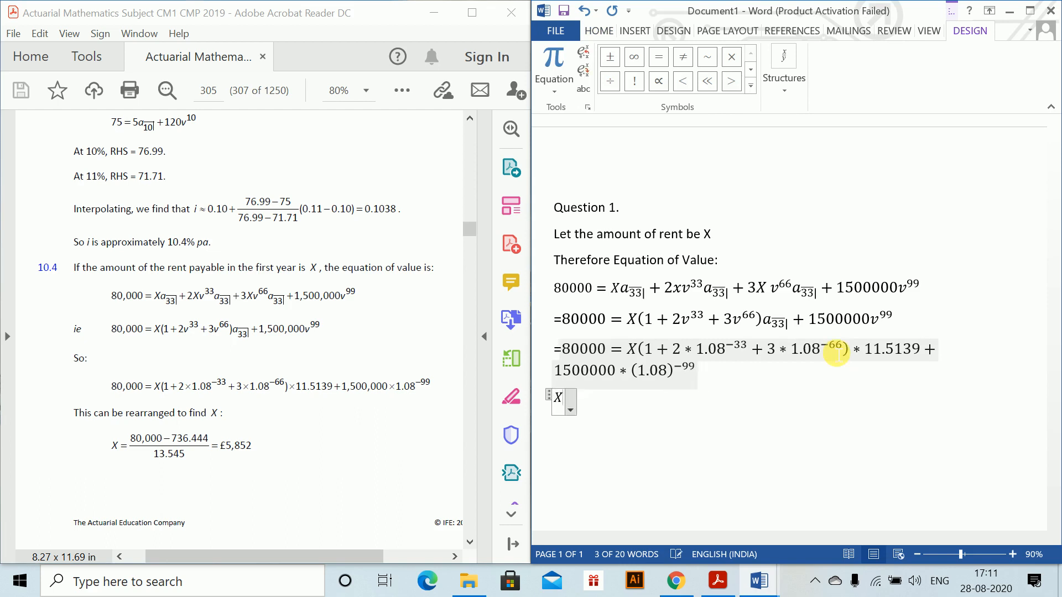
# Type X = (80000 − 736.444)/13.545 = 5852, then switch to the question document
pyautogui.write('= (80000')
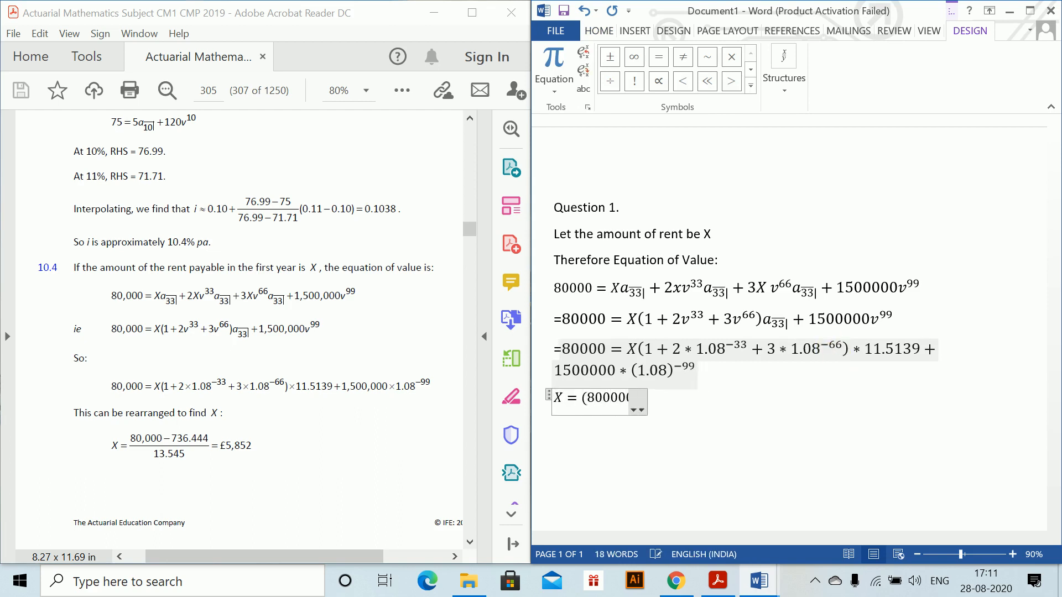
pyautogui.write('−')
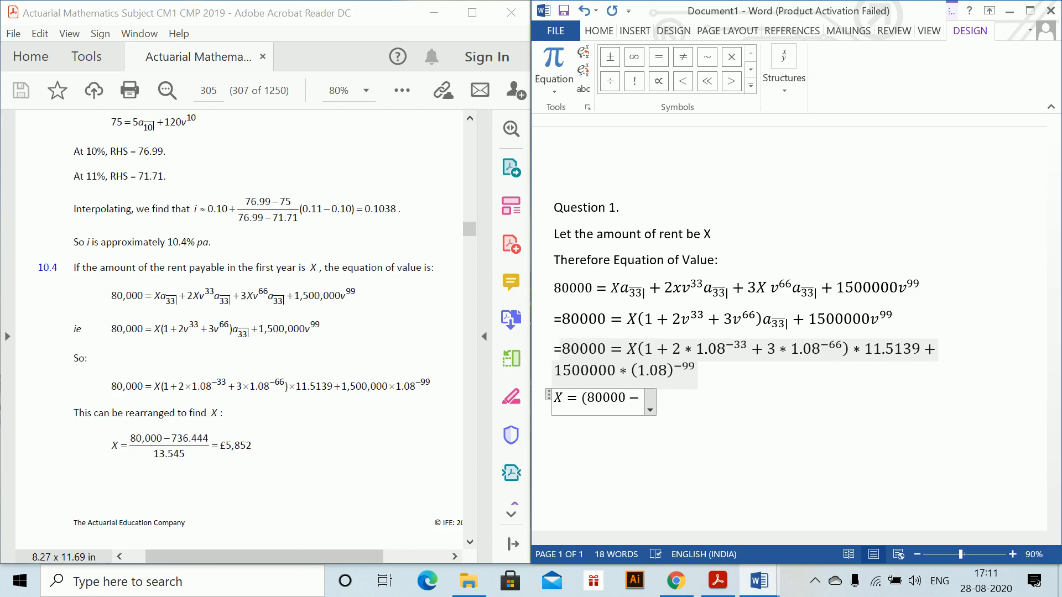
pyautogui.write('736.444)/')
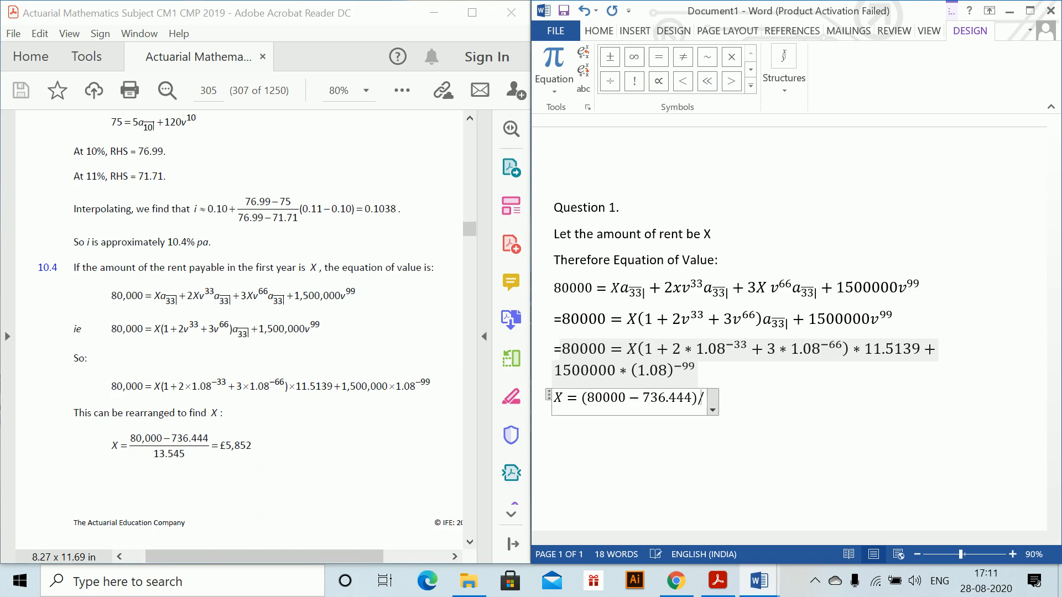
pyautogui.write('13.545 =')
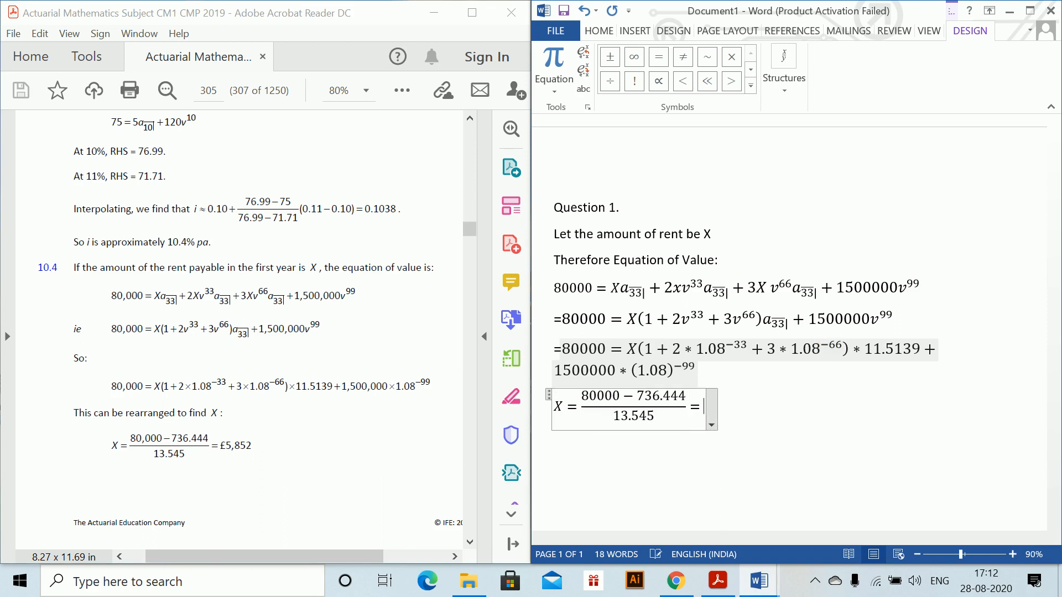
pyautogui.write('5852')
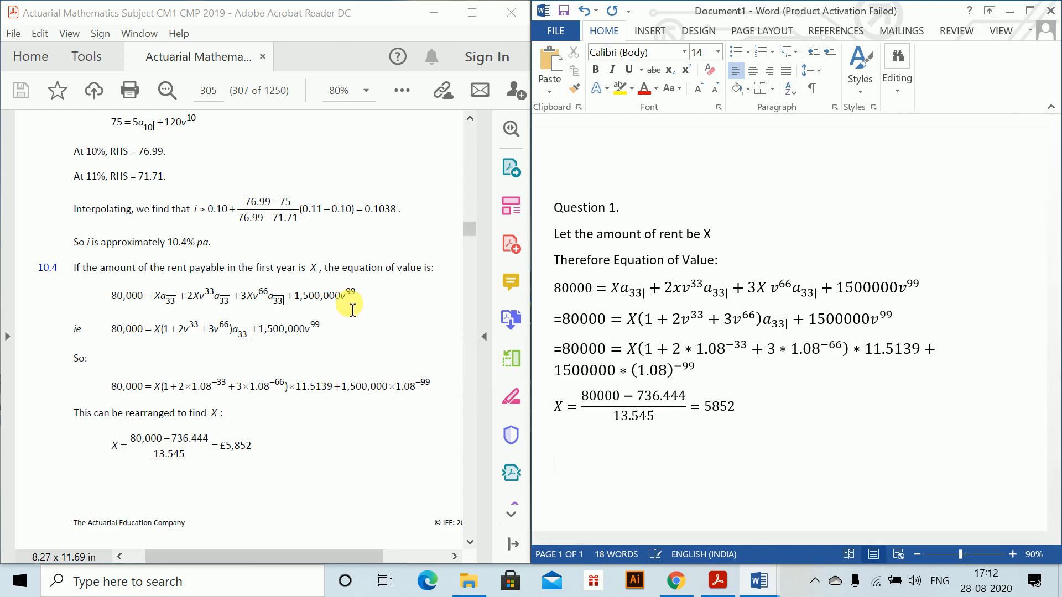
pyautogui.press('alt+tab')
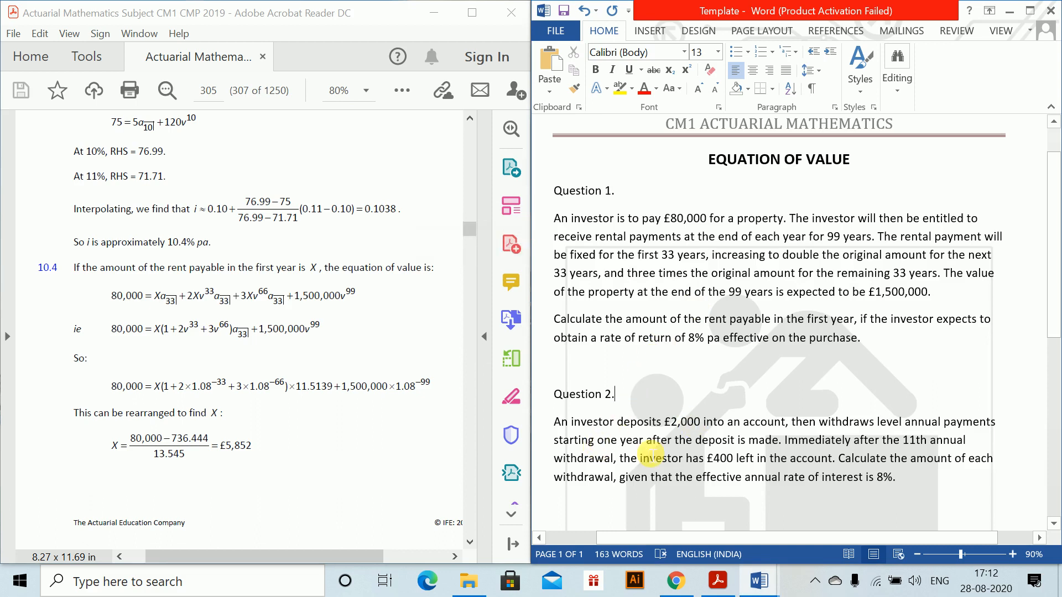
pyautogui.moveTo(785, 450)
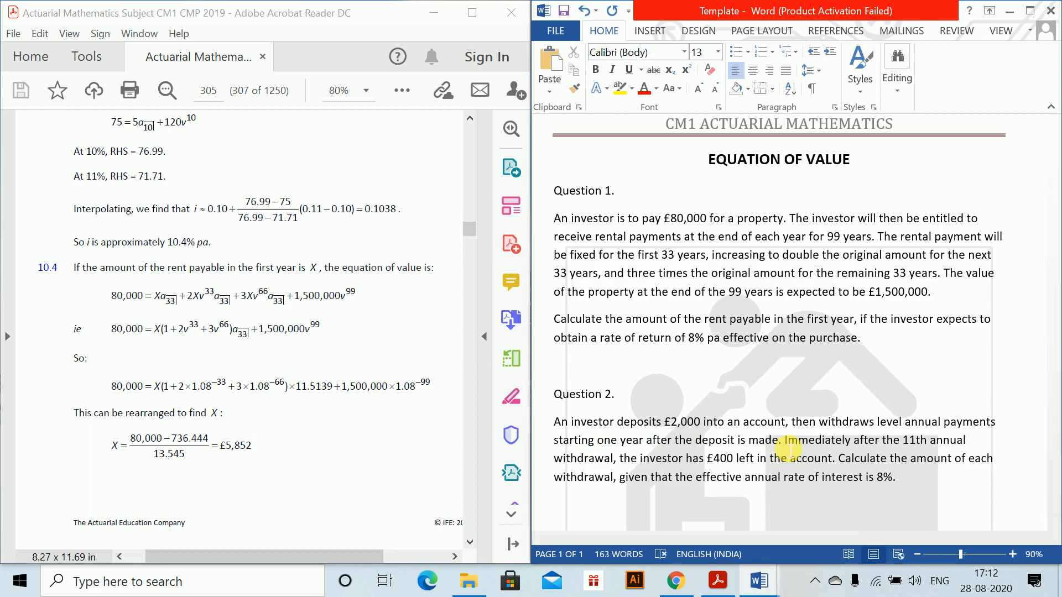
# Click in the Template document while reviewing Question 2's wording
pyautogui.click(615, 394)
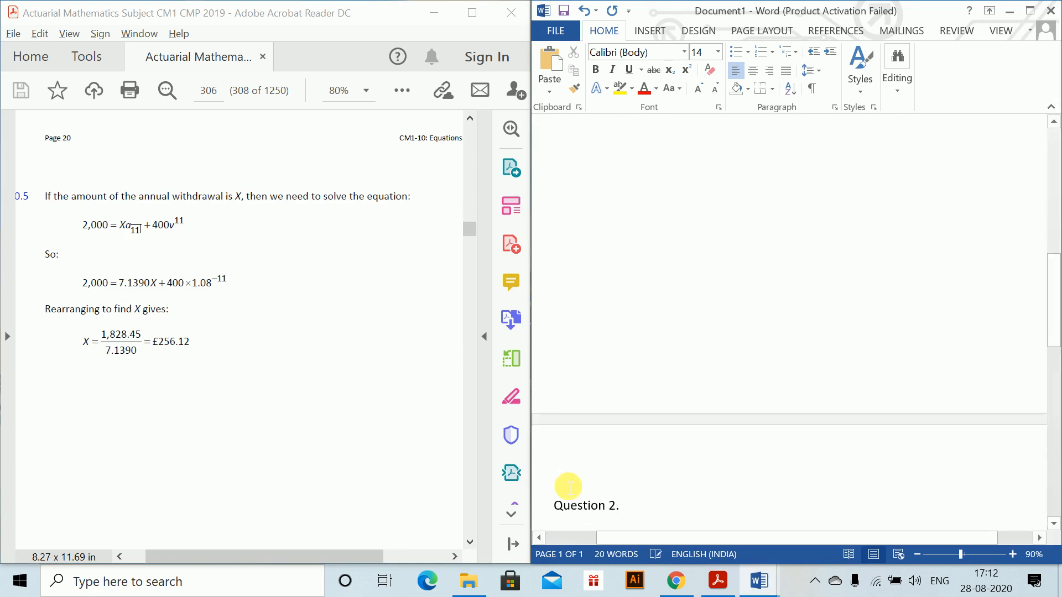
# Under the heading, type 'Let X be the amount of withdrawal' and 'Therefore equation of value is :'
pyautogui.scroll(-3)
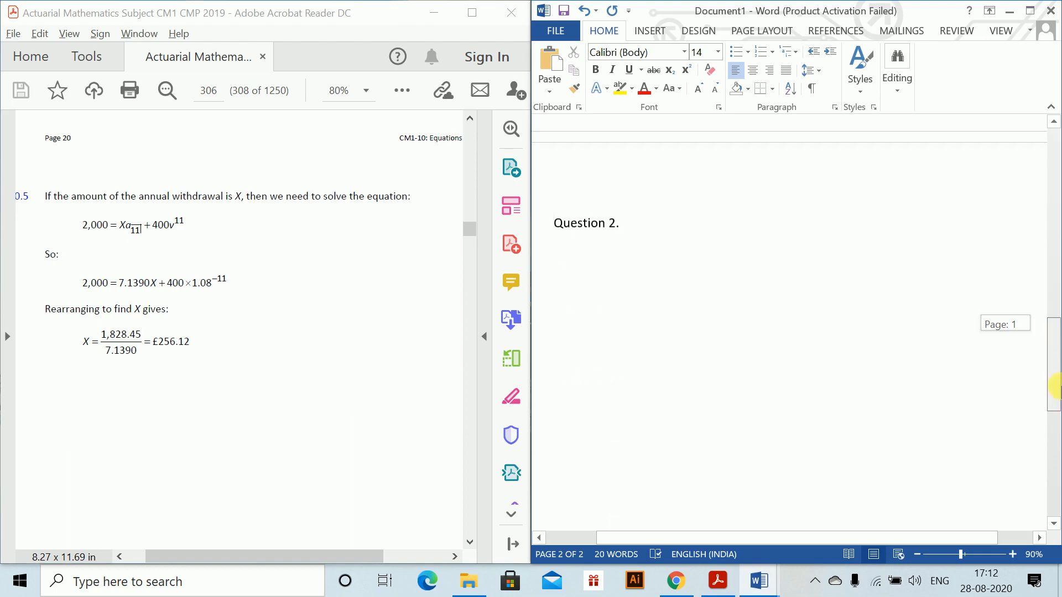
pyautogui.click(554, 250)
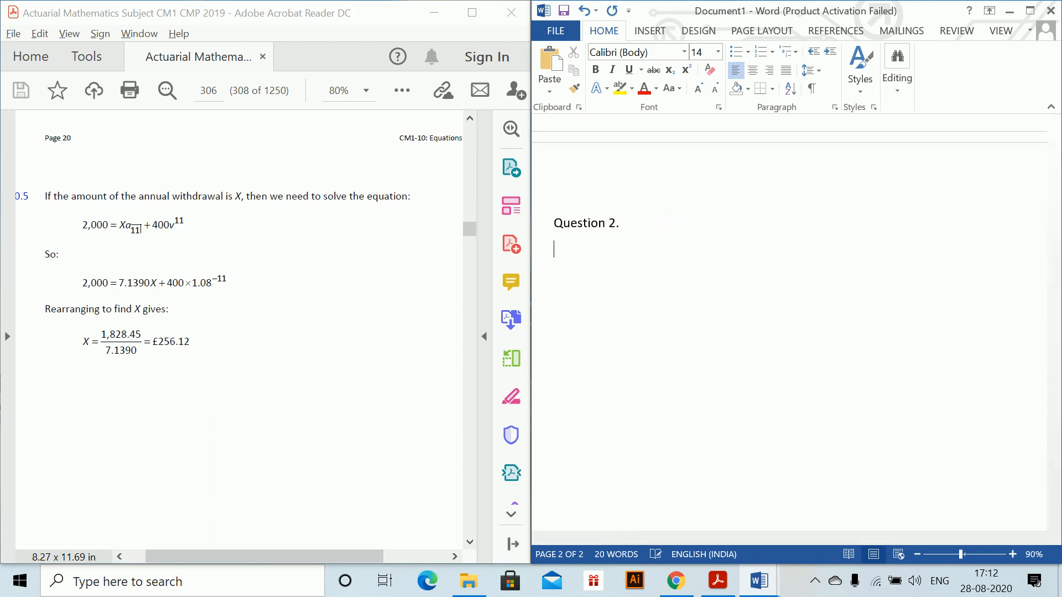
pyautogui.write('L')
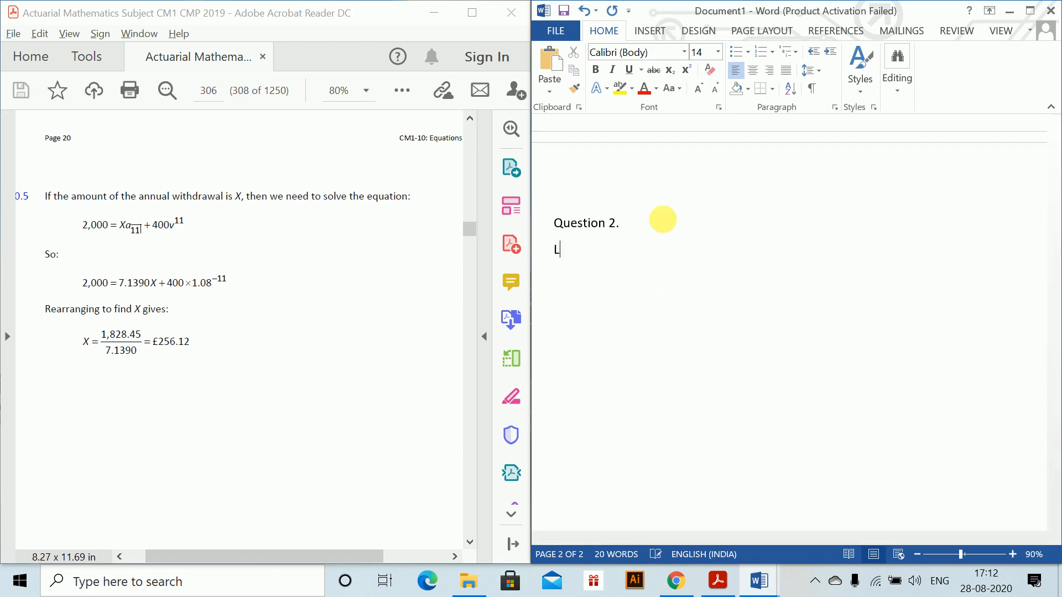
pyautogui.write('et X be')
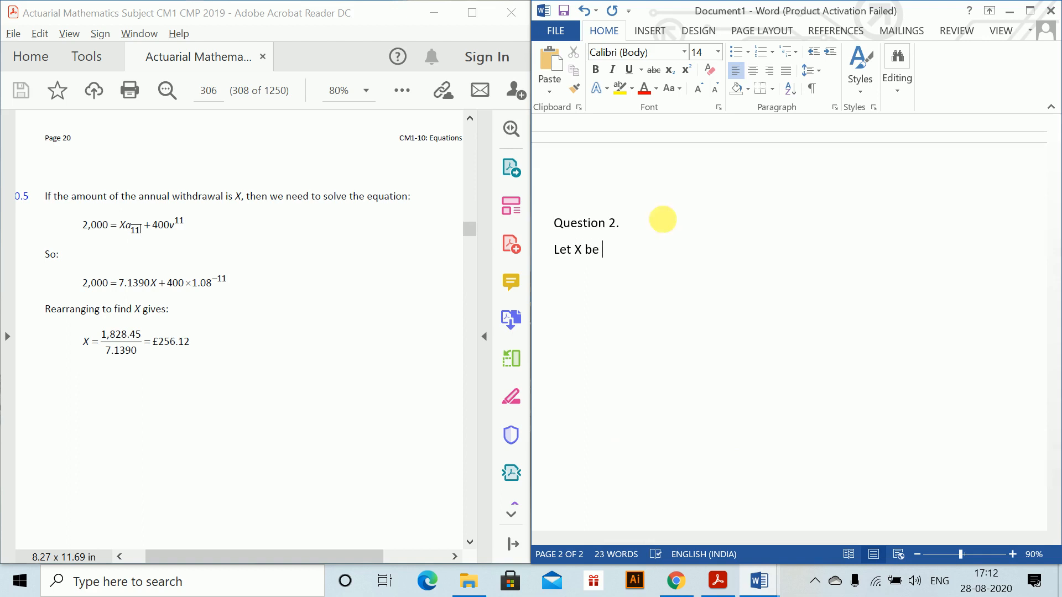
pyautogui.write('the amount of withdrawa')
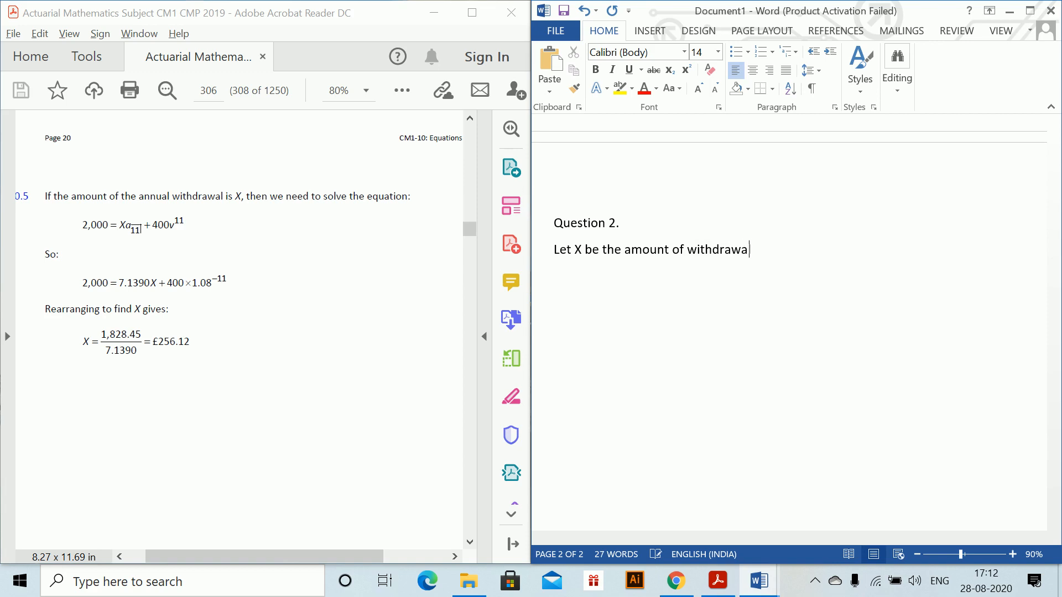
pyautogui.press('enter')
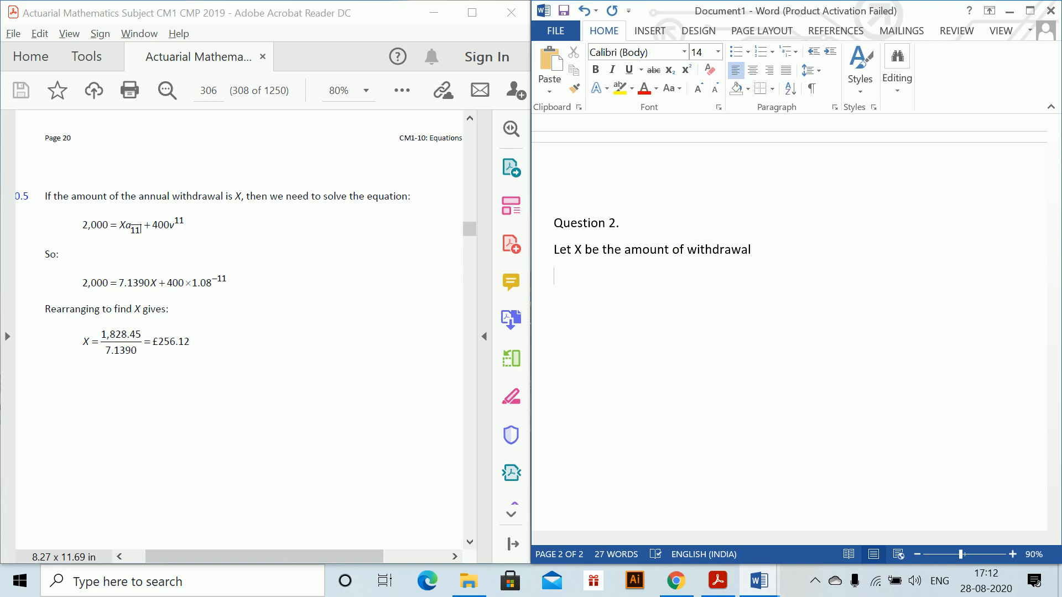
pyautogui.write('Therefore eq')
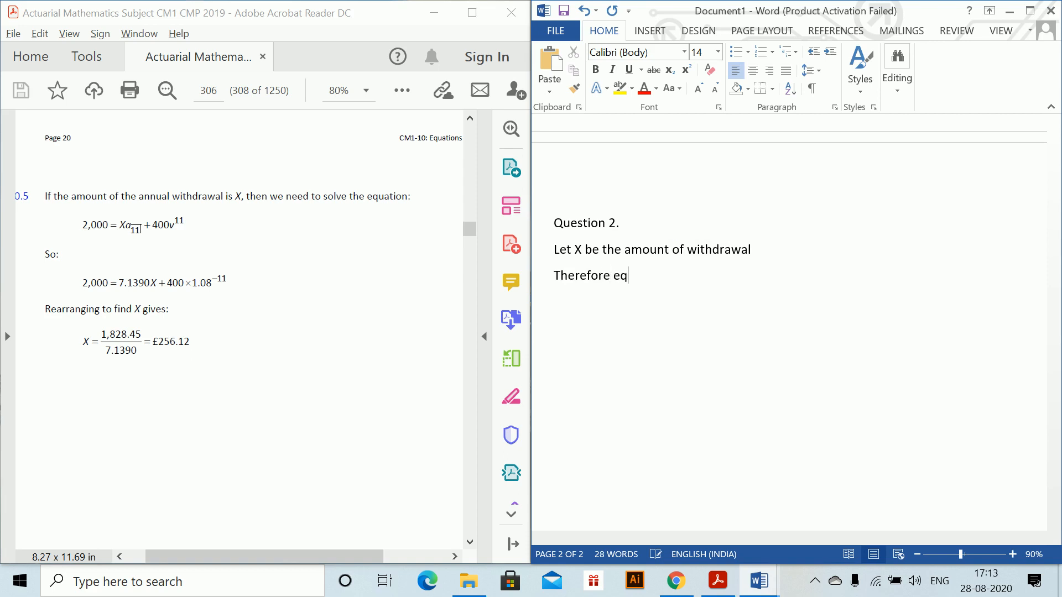
pyautogui.write('uation')
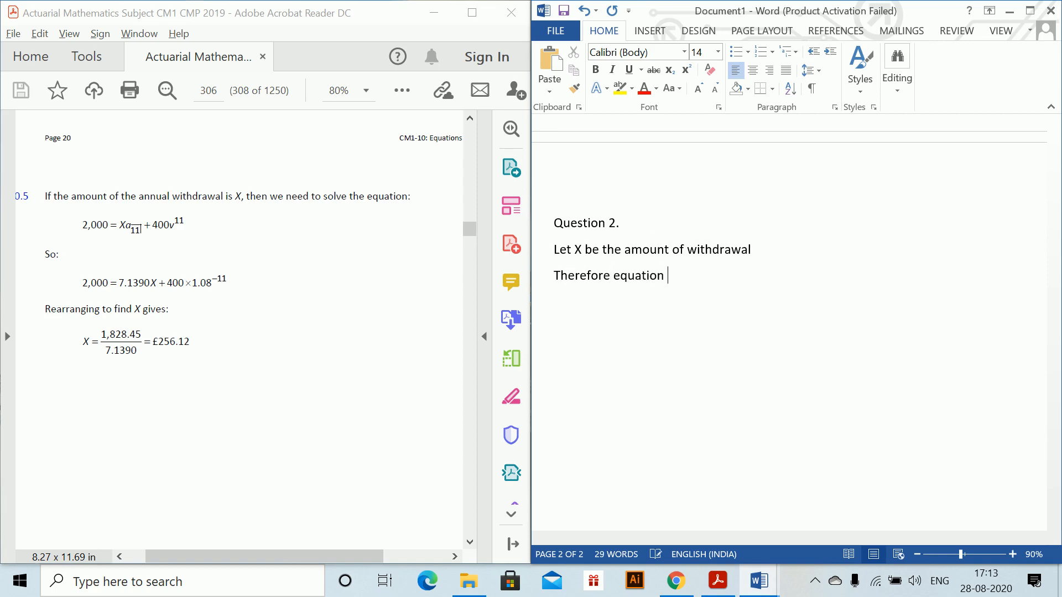
pyautogui.write('of value is :')
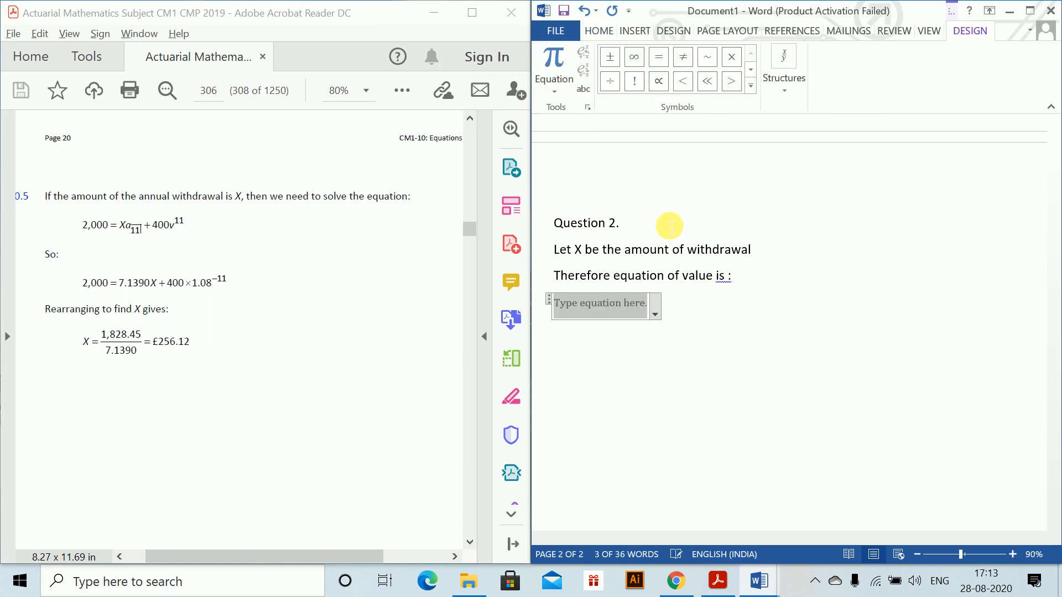
# Enter 2000 = Xa11 + 400v^11, then 2000 = 7.1390X + 400*1.08^(-11)
pyautogui.write('2000 = Xa11')
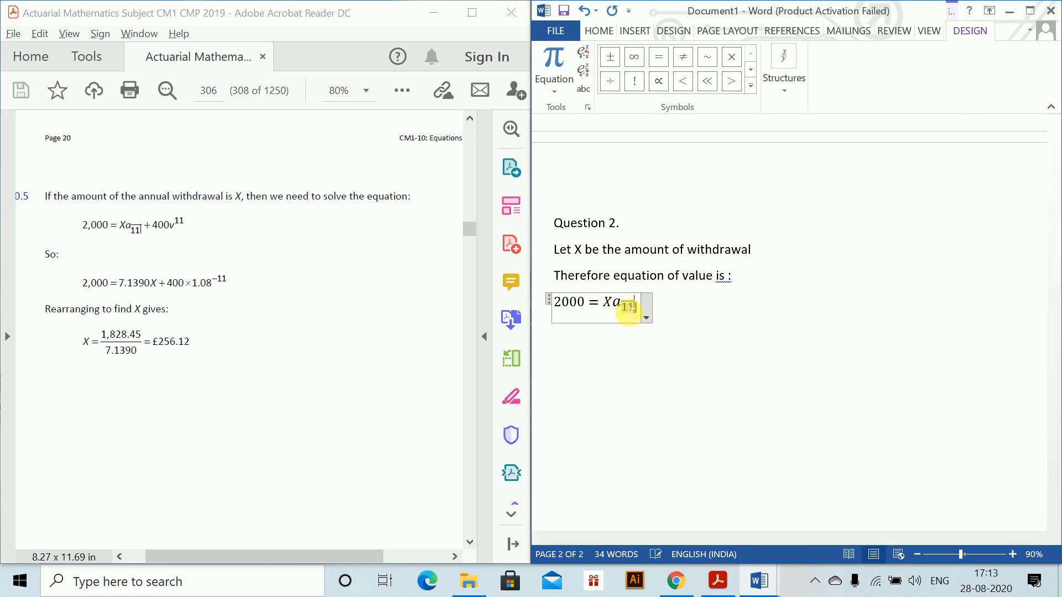
pyautogui.write('+ 400 v11')
pyautogui.write('2')
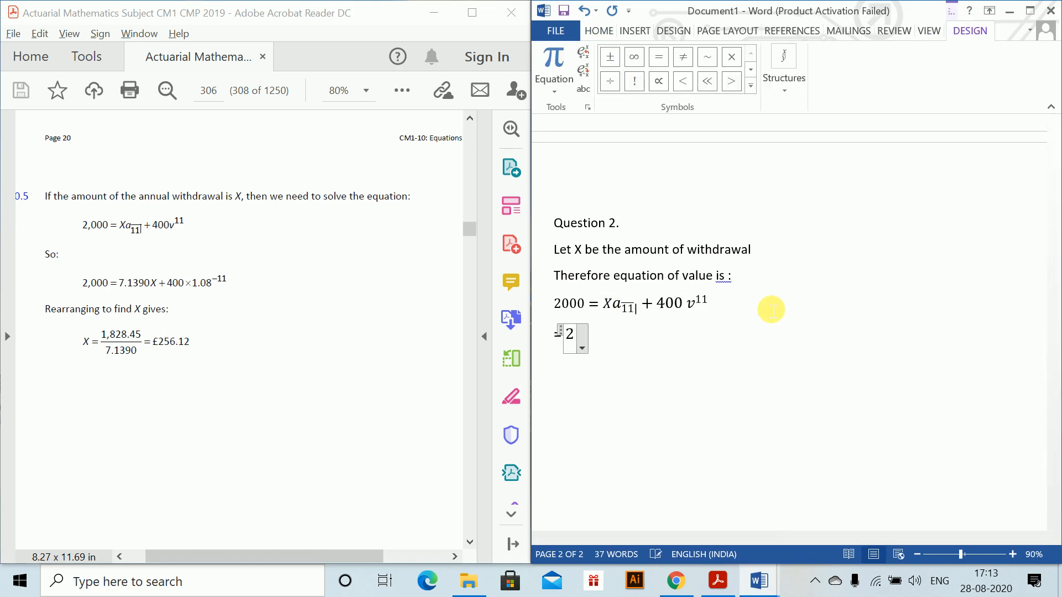
pyautogui.write('000 = 7.1')
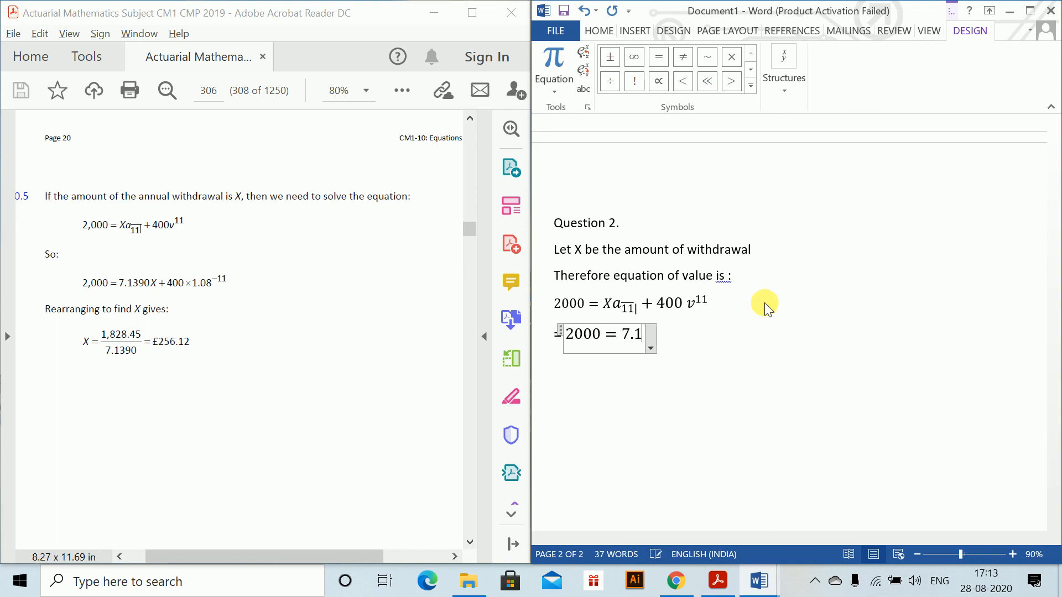
pyautogui.write('390')
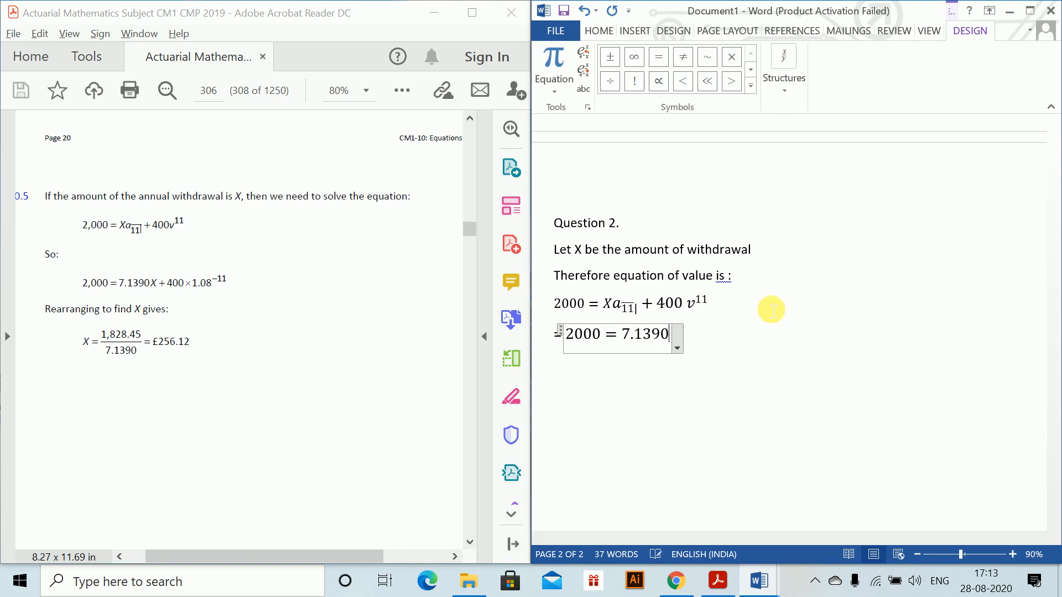
pyautogui.write('X + 400')
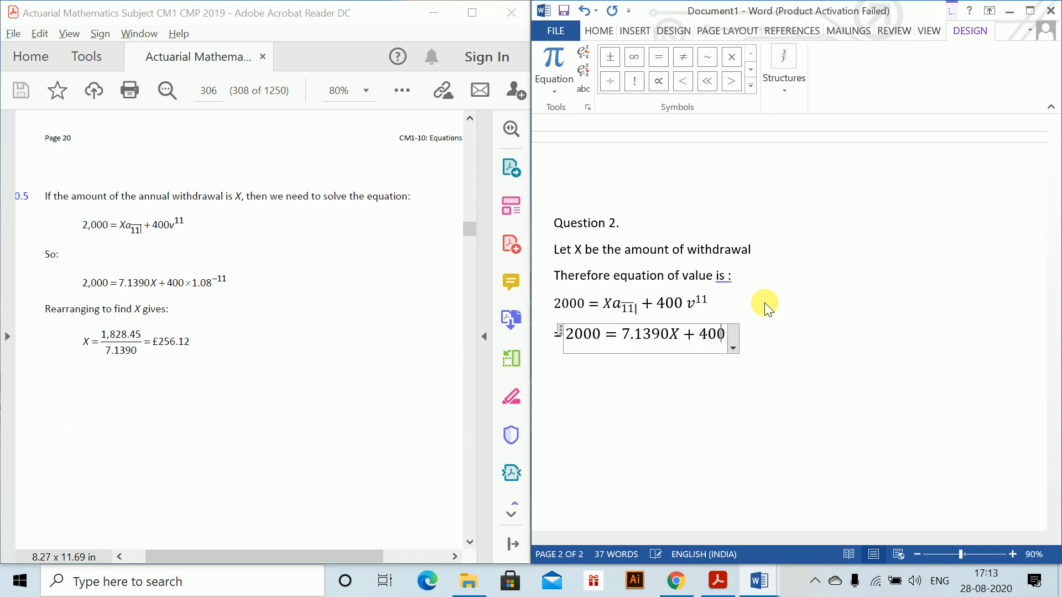
pyautogui.write('* 1.0')
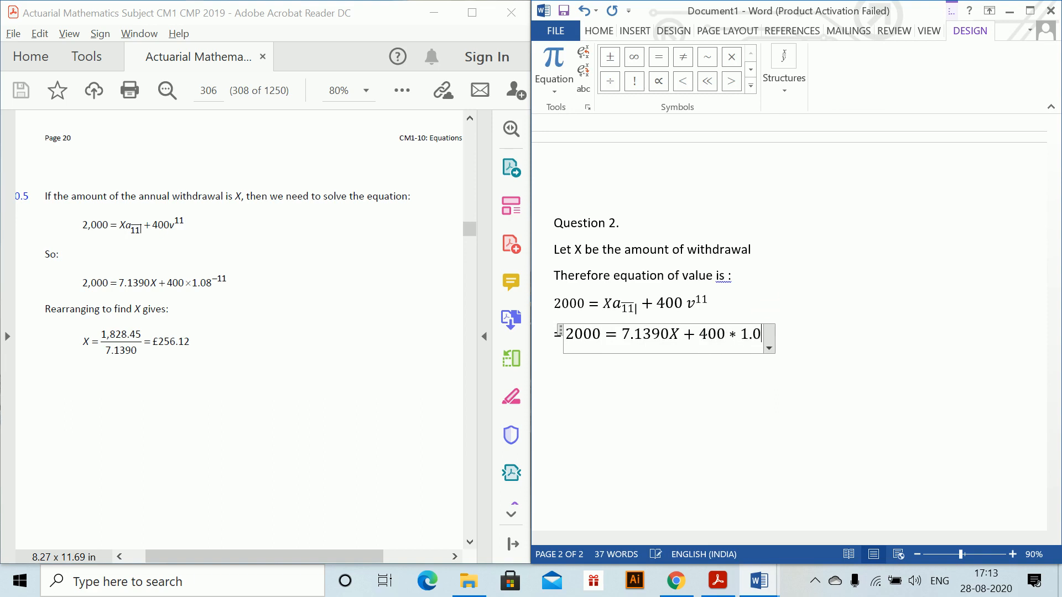
pyautogui.write('8^')
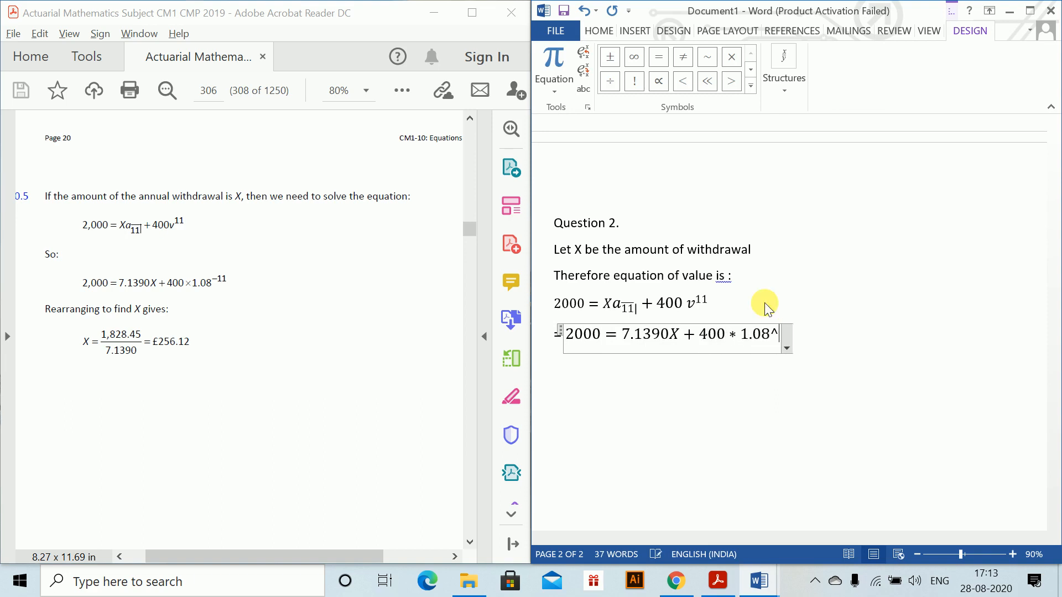
pyautogui.write('(-11')
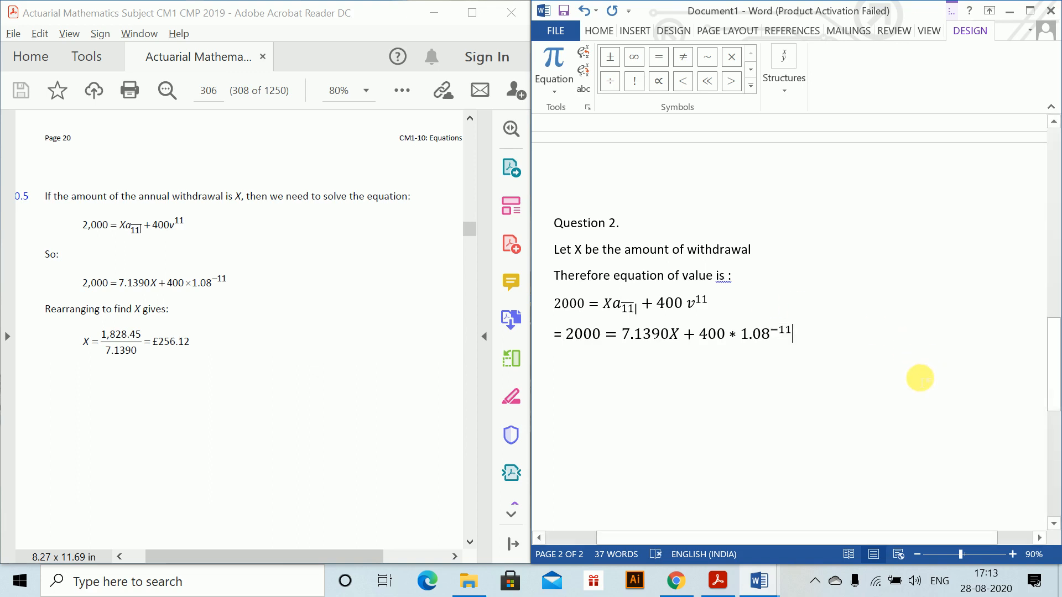
pyautogui.click(554, 64)
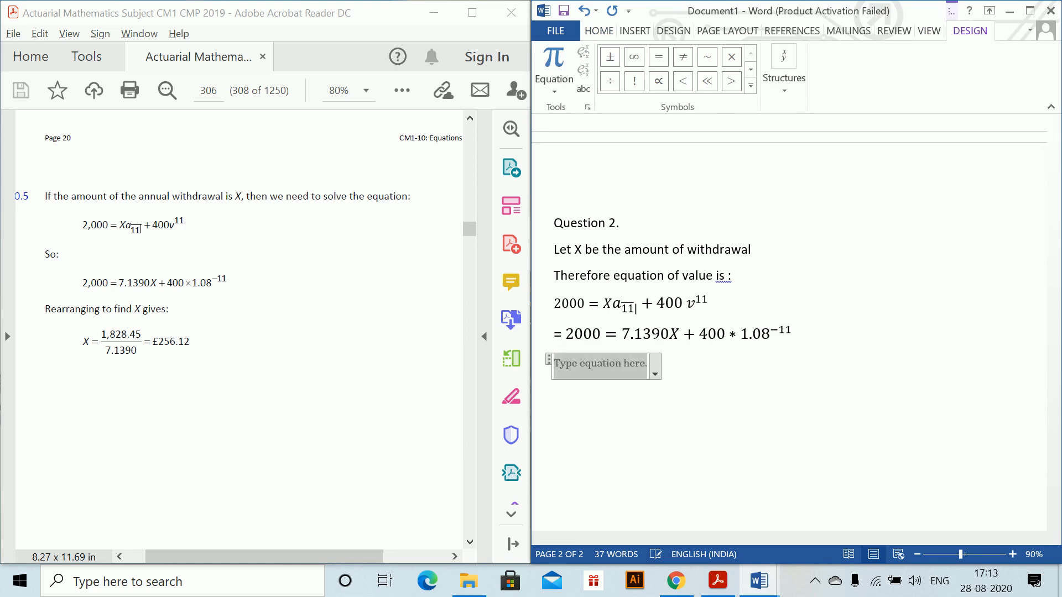
# Type X = 1828.45/7.1390 = 256.12 in the new equation
pyautogui.write('X = 18')
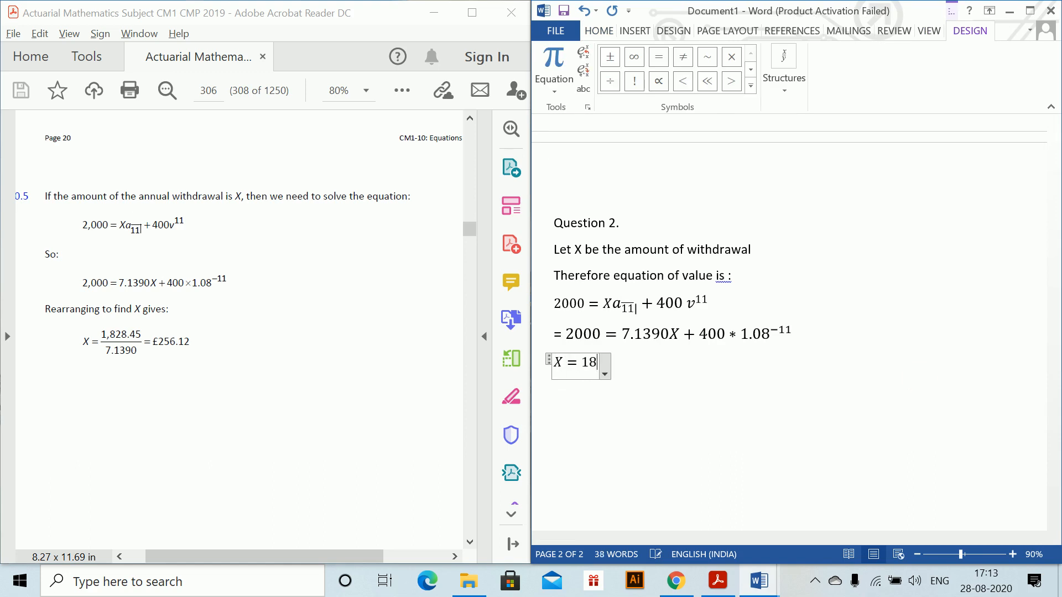
pyautogui.write('28.45')
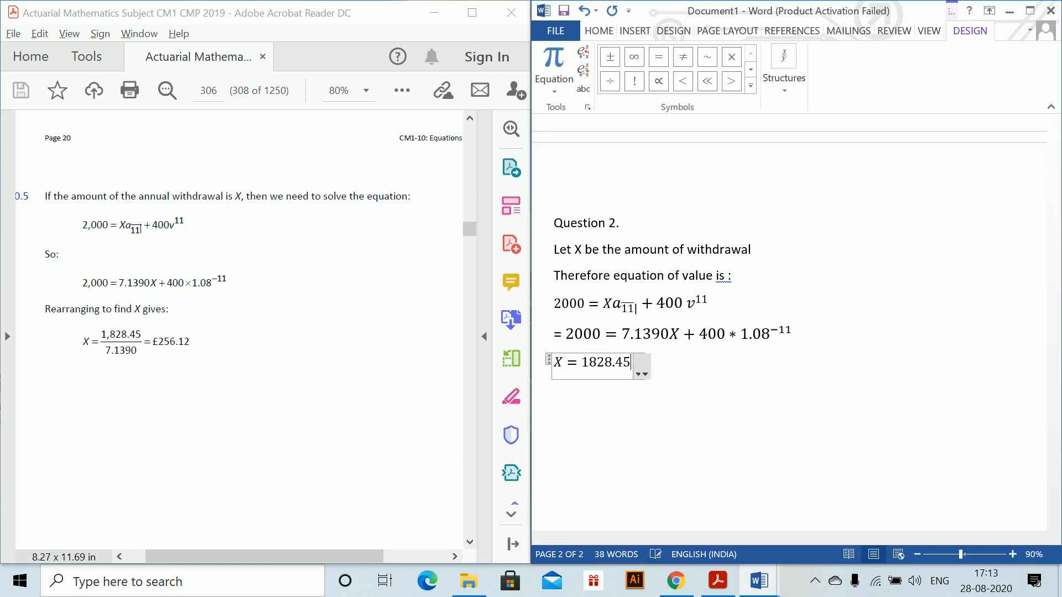
pyautogui.write('/7.1390')
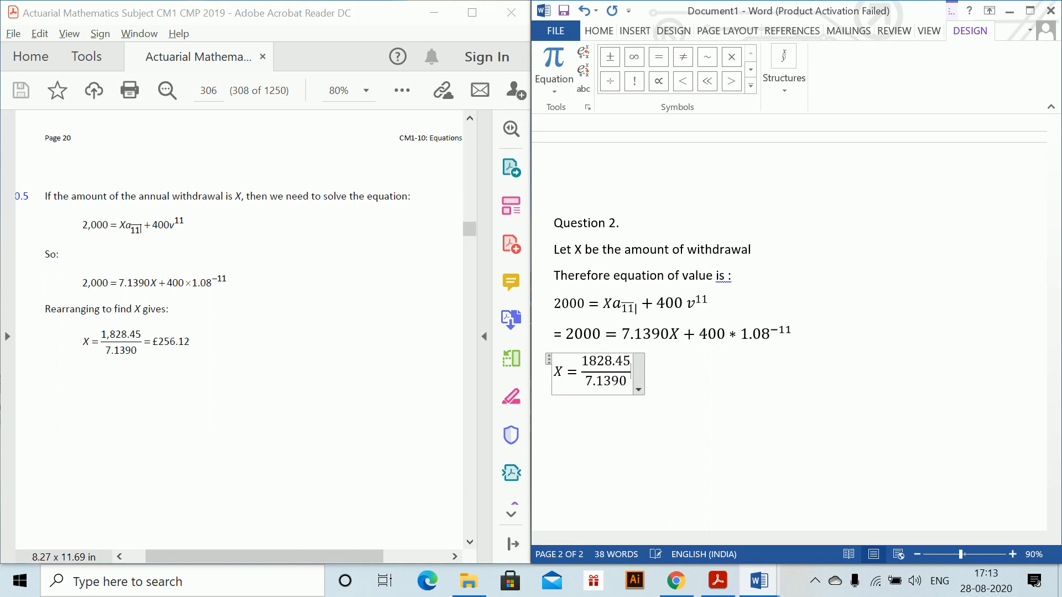
pyautogui.write('= 256.12')
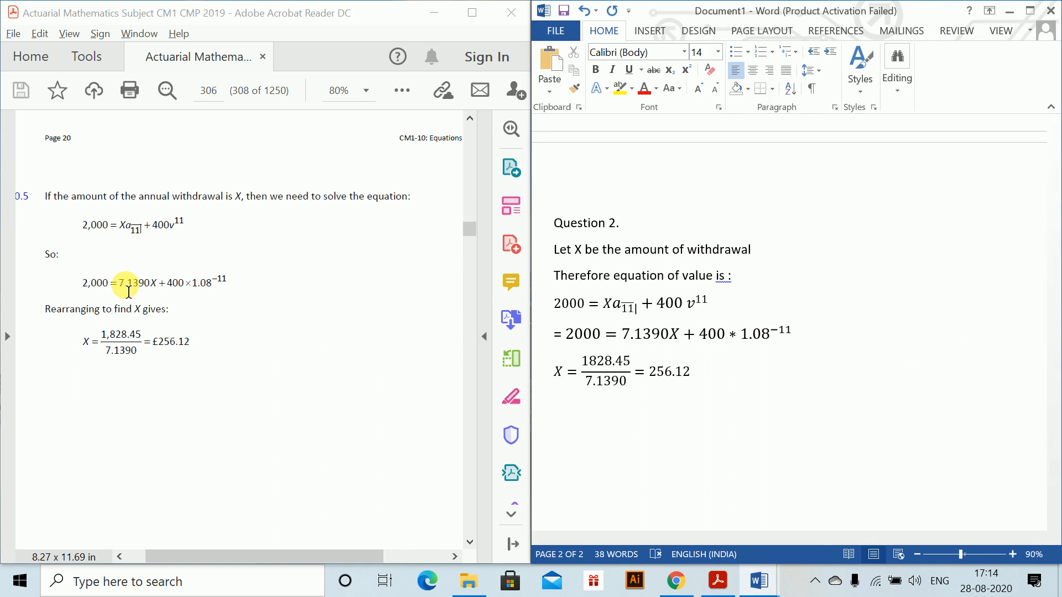
pyautogui.moveTo(83, 225)
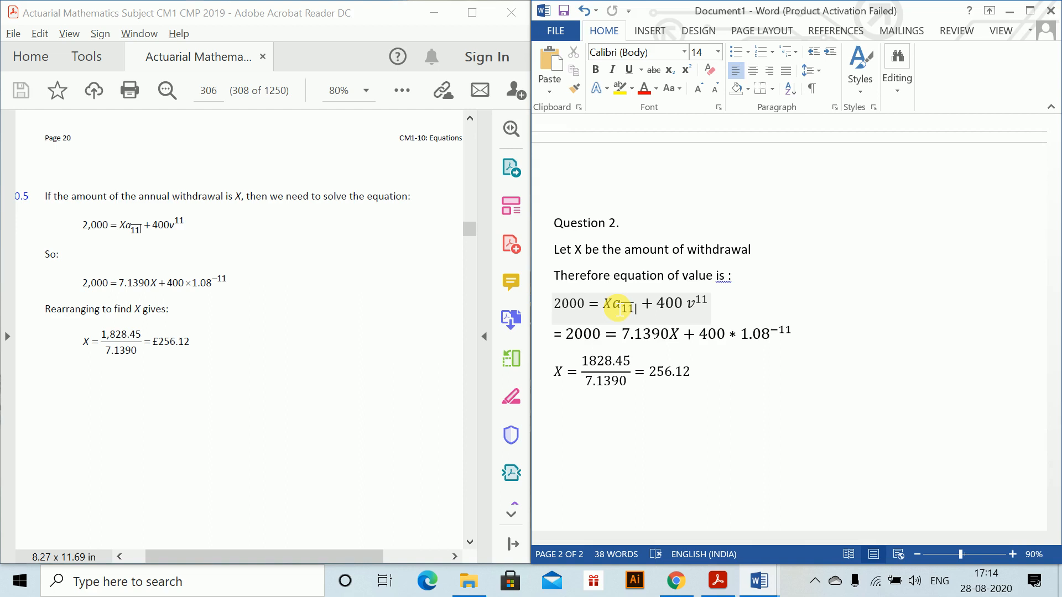
pyautogui.click(690, 371)
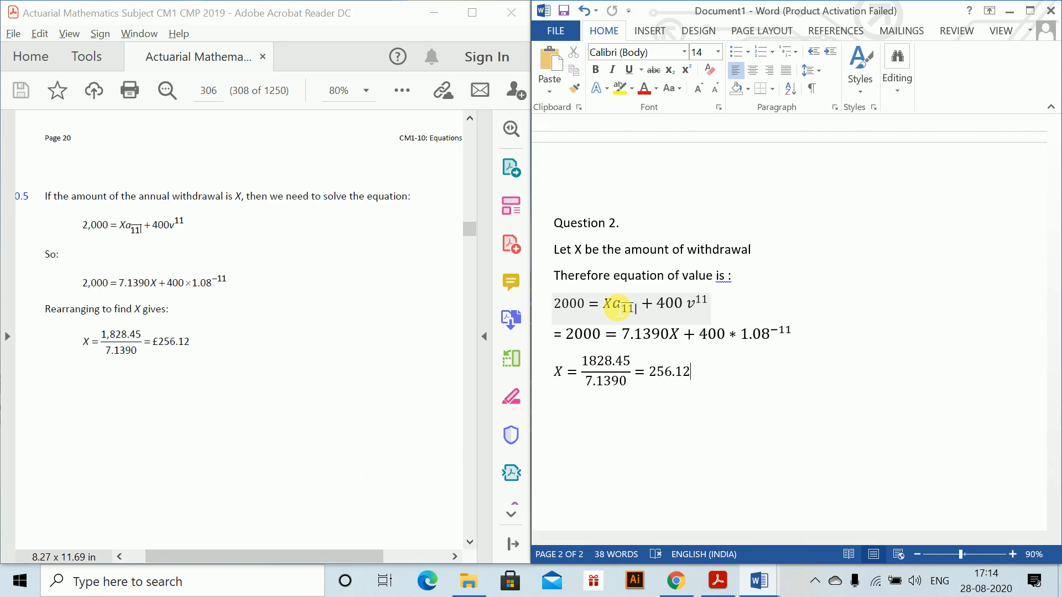